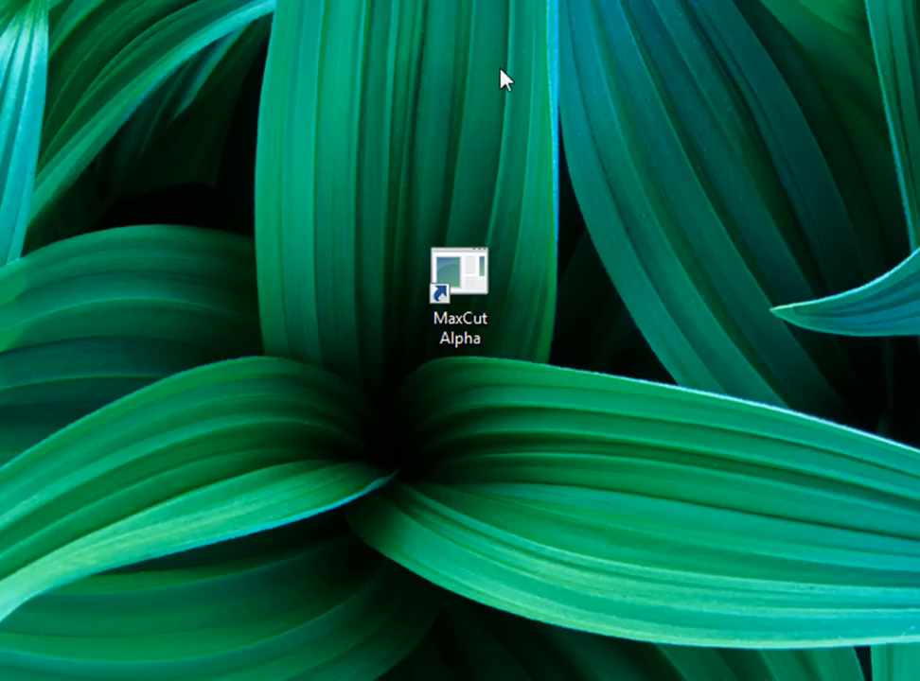
{"action": "mouse_move", "coordinate": [288, 280]}
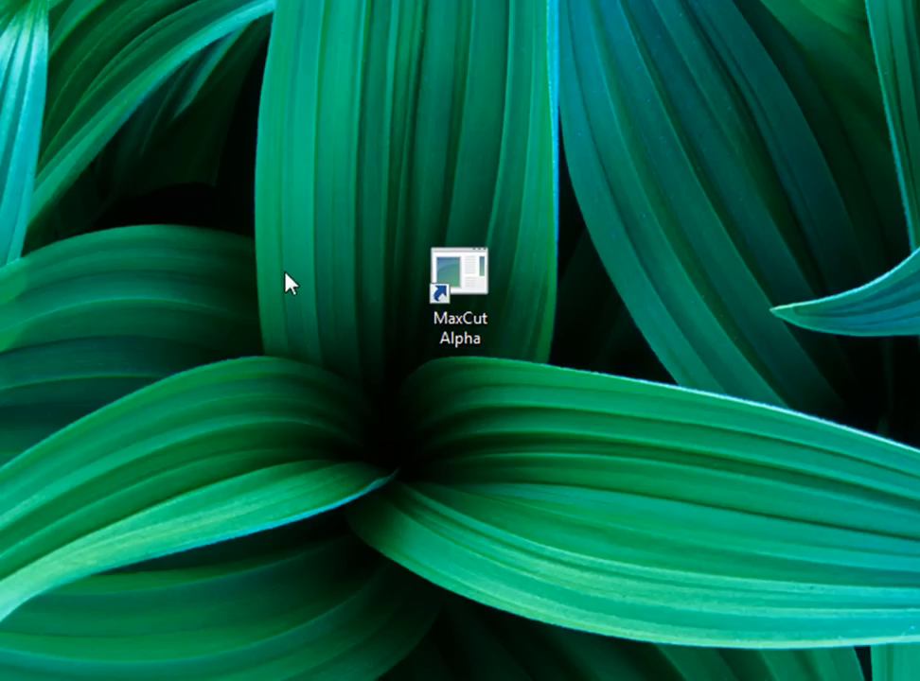
{"action": "mouse_move", "coordinate": [445, 274]}
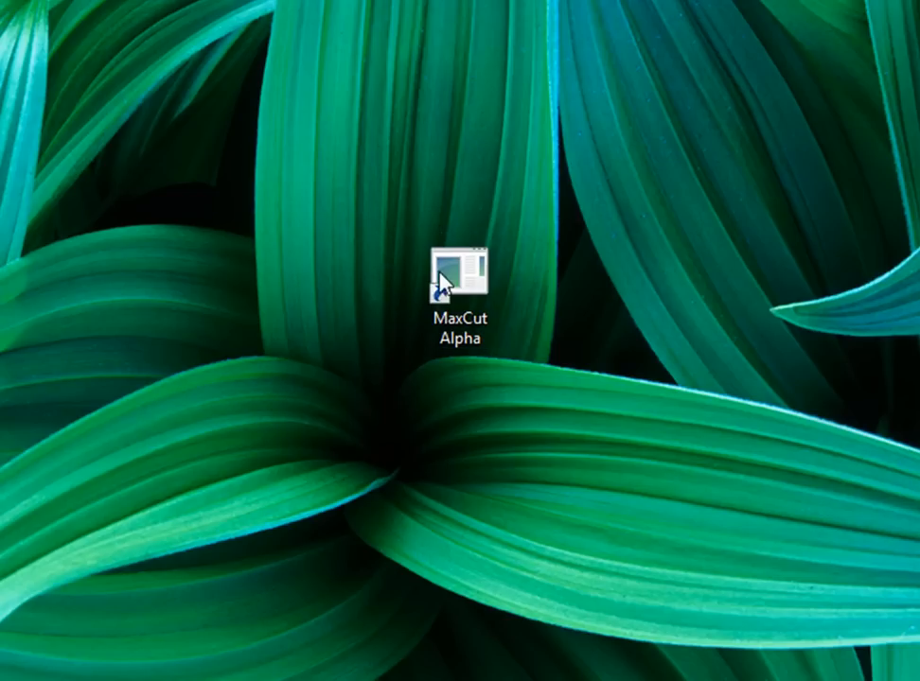
- Launch MaxCut Alpha from its desktop shortcut so the registration window appears
{"action": "left_click", "coordinate": [458, 275]}
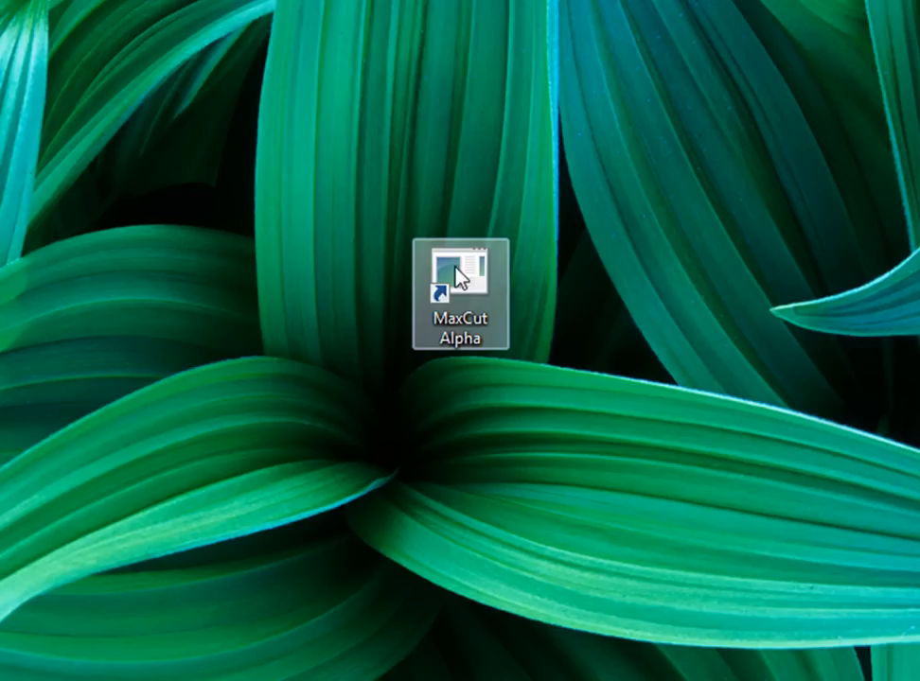
{"action": "mouse_move", "coordinate": [492, 307]}
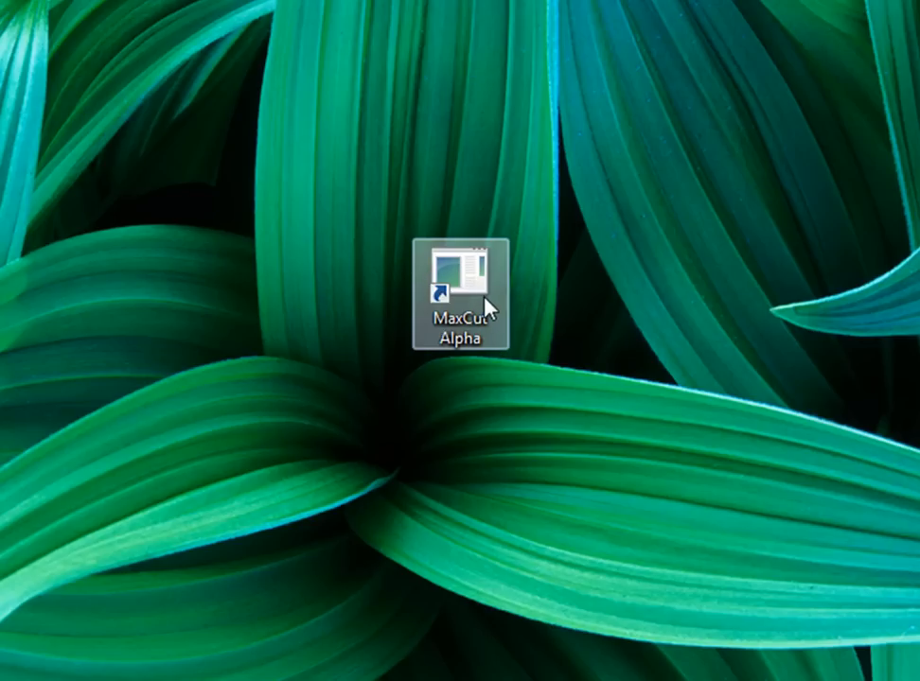
{"action": "mouse_move", "coordinate": [477, 288]}
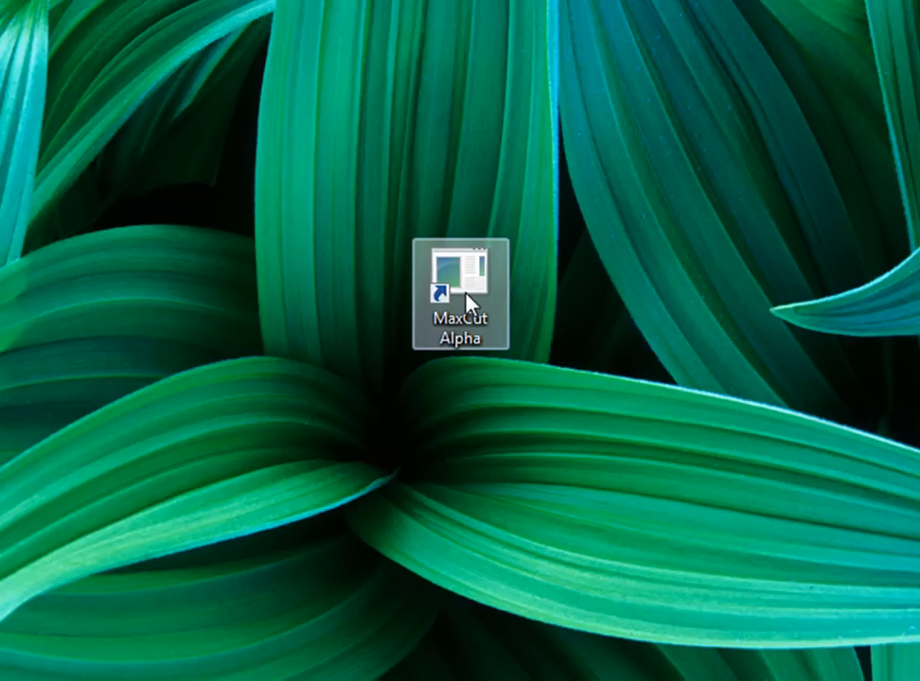
{"action": "double_click", "coordinate": [464, 280]}
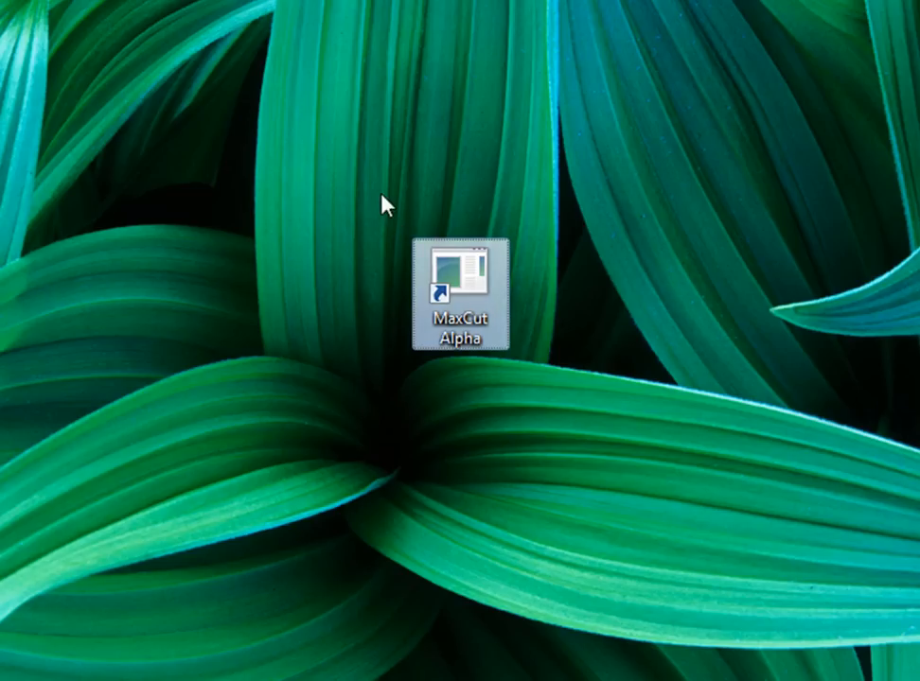
{"action": "double_click", "coordinate": [458, 280]}
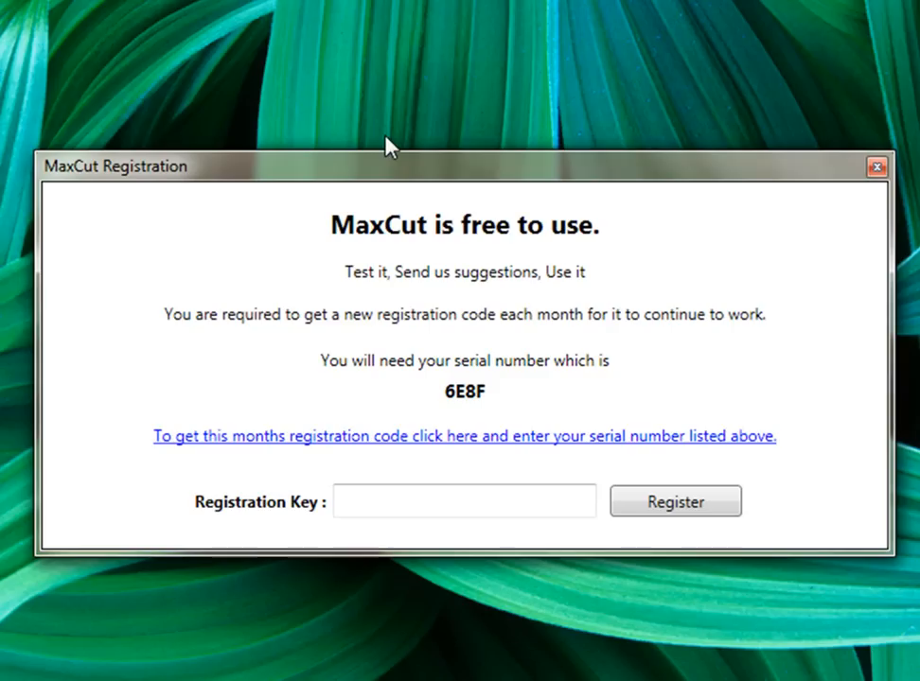
{"action": "mouse_move", "coordinate": [454, 244]}
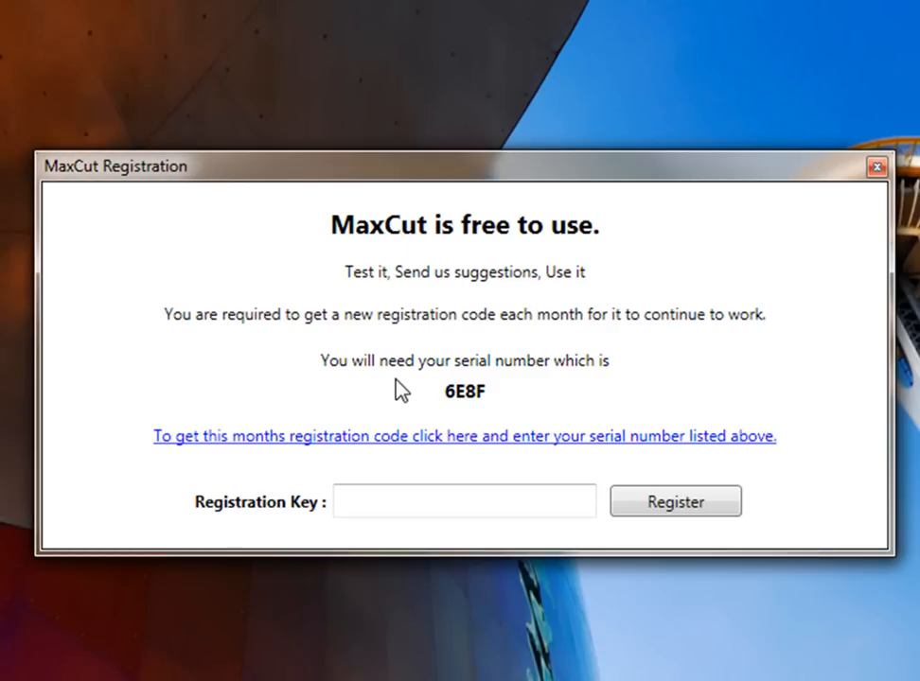
{"action": "mouse_move", "coordinate": [454, 406]}
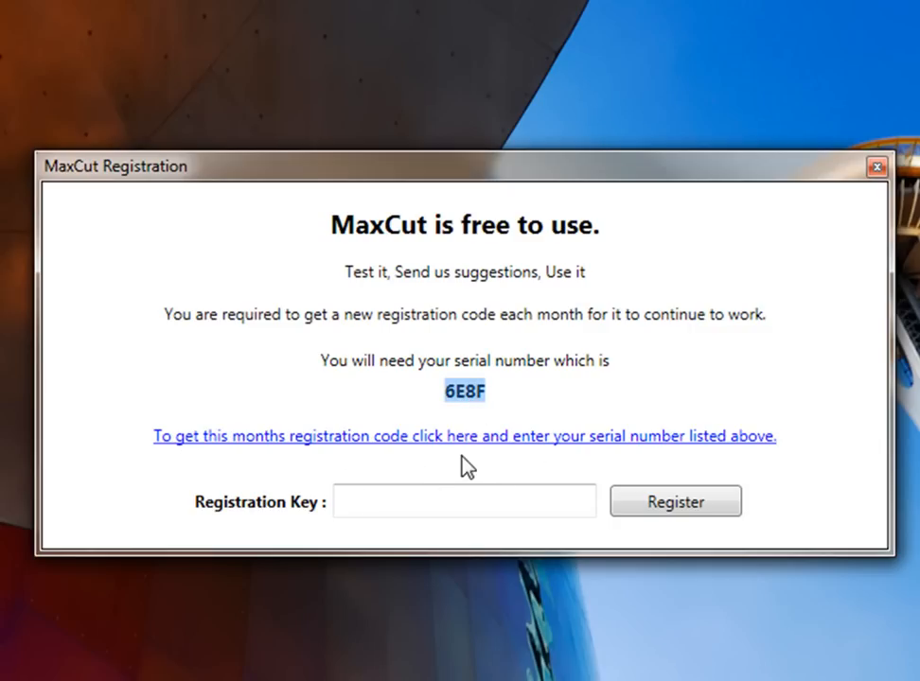
{"action": "mouse_move", "coordinate": [484, 447]}
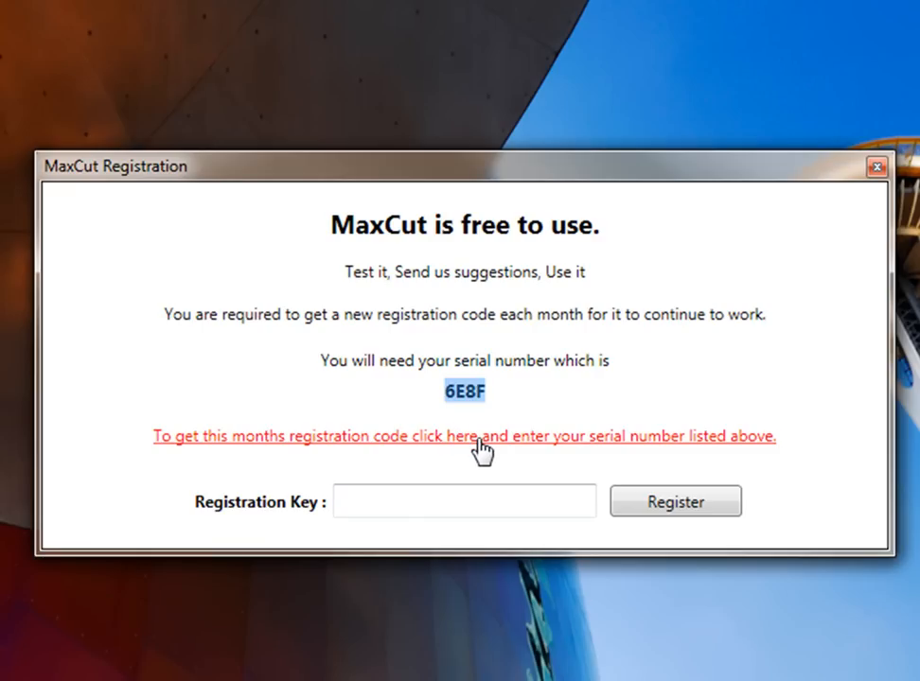
{"action": "left_click", "coordinate": [470, 435]}
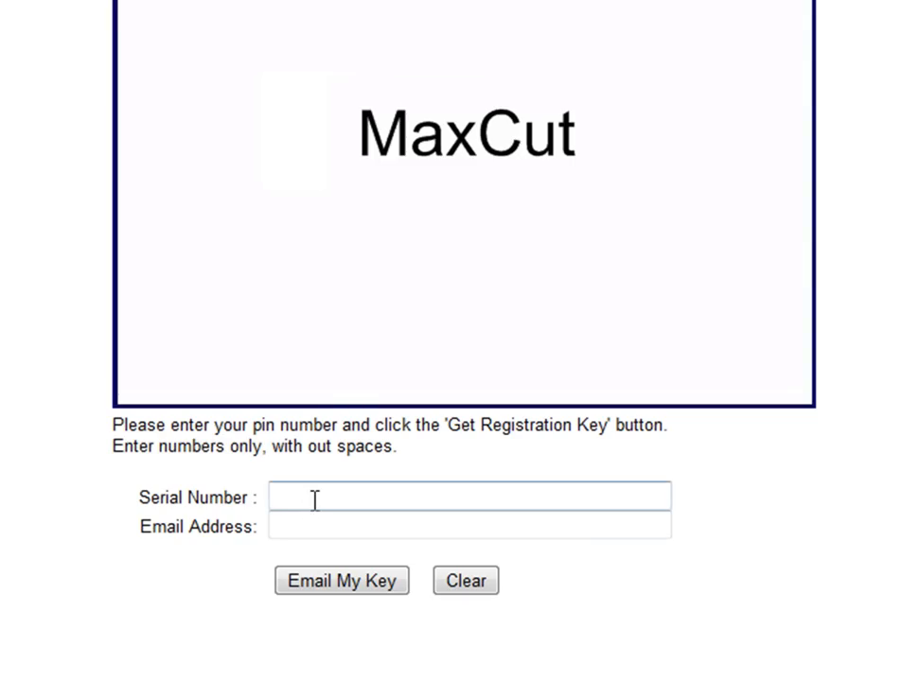
{"action": "right_click", "coordinate": [312, 500]}
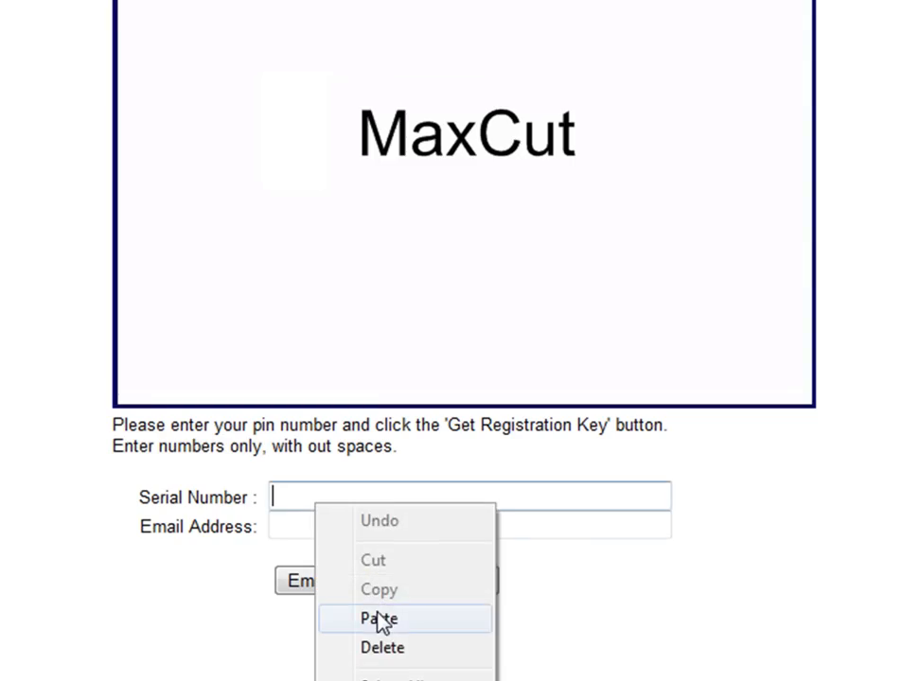
{"action": "left_click", "coordinate": [381, 616]}
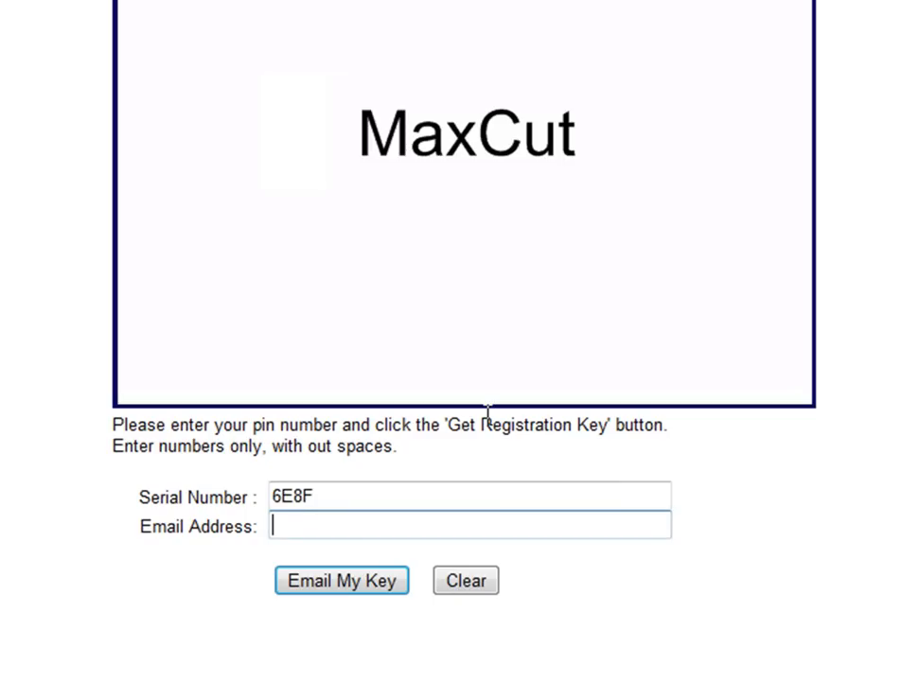
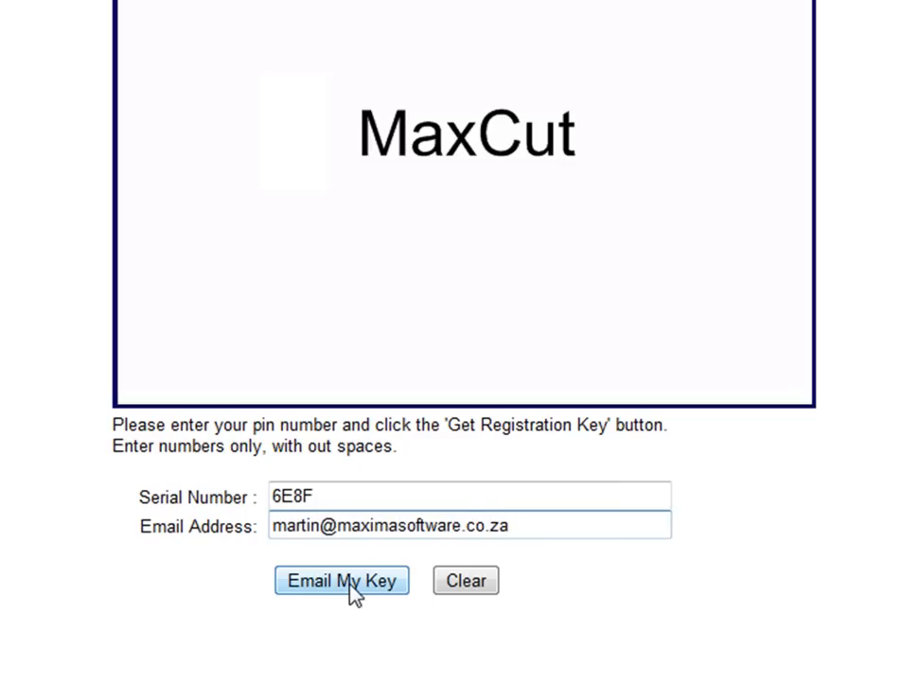
{"action": "left_click", "coordinate": [342, 581]}
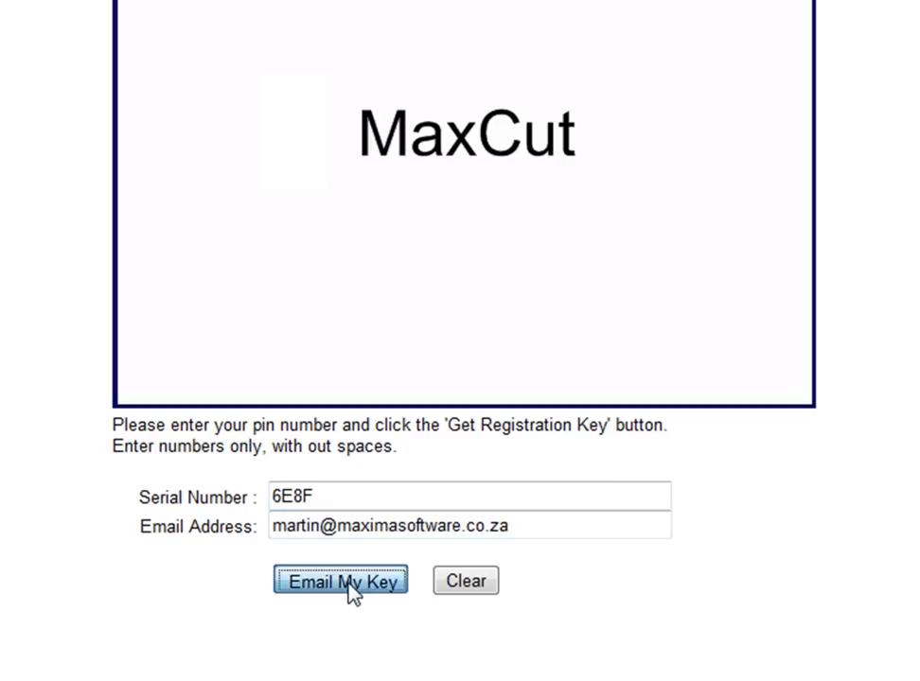
{"action": "left_click", "coordinate": [341, 579]}
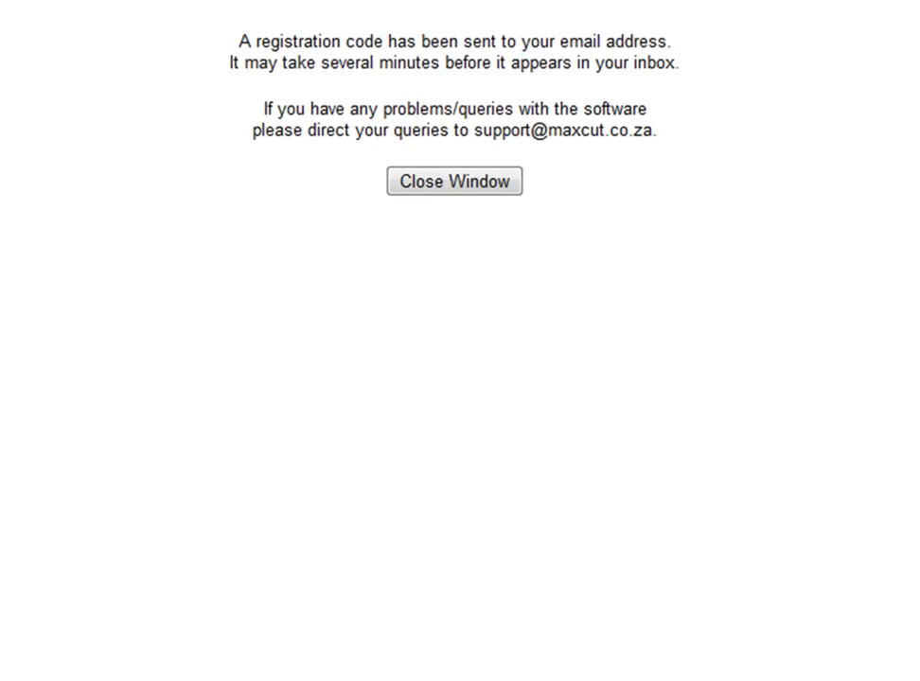
{"action": "left_click", "coordinate": [454, 182]}
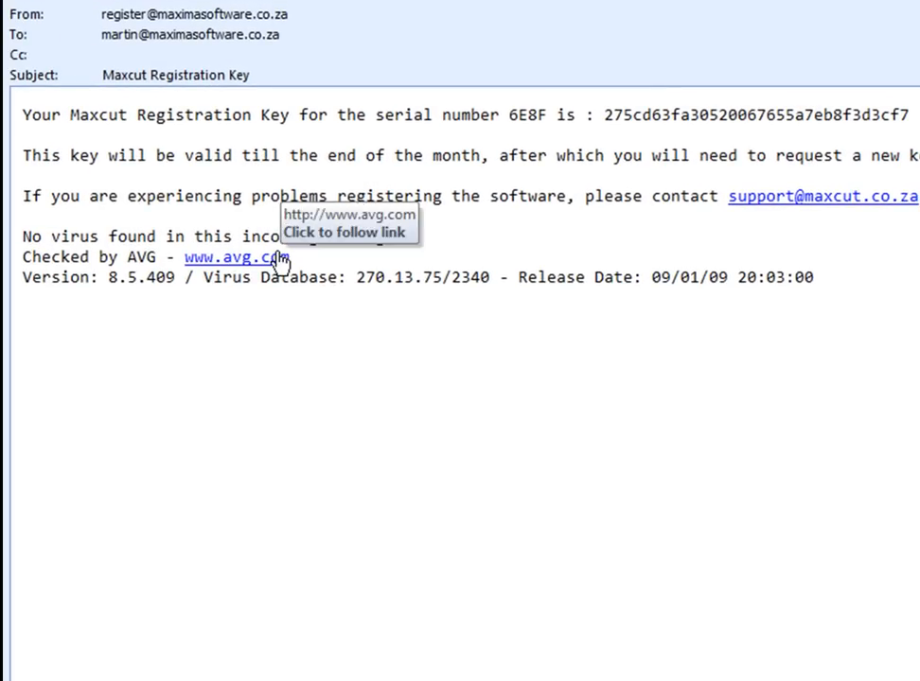
{"action": "mouse_move", "coordinate": [142, 115]}
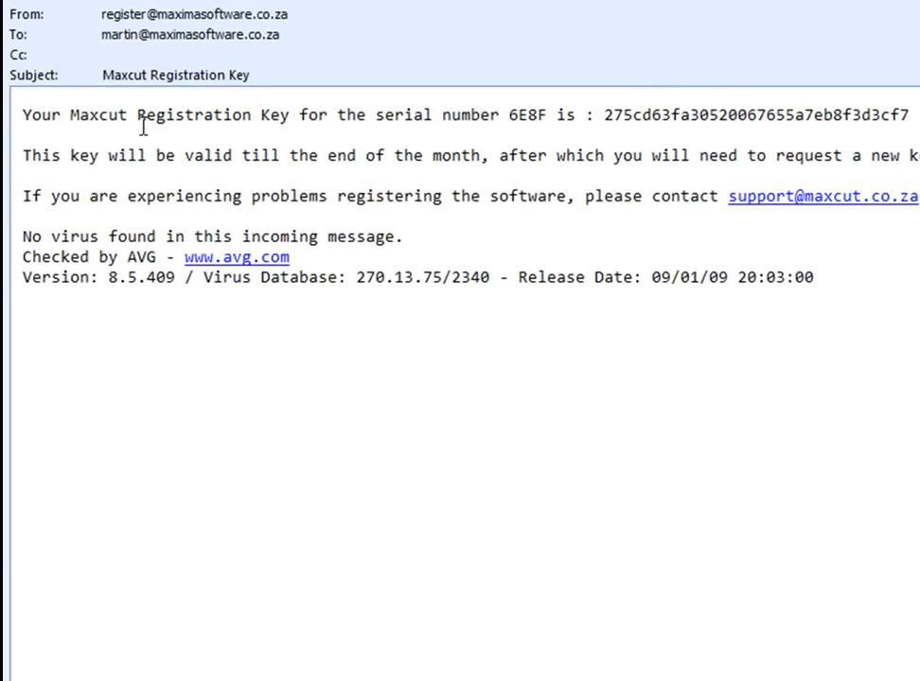
{"action": "mouse_move", "coordinate": [285, 140]}
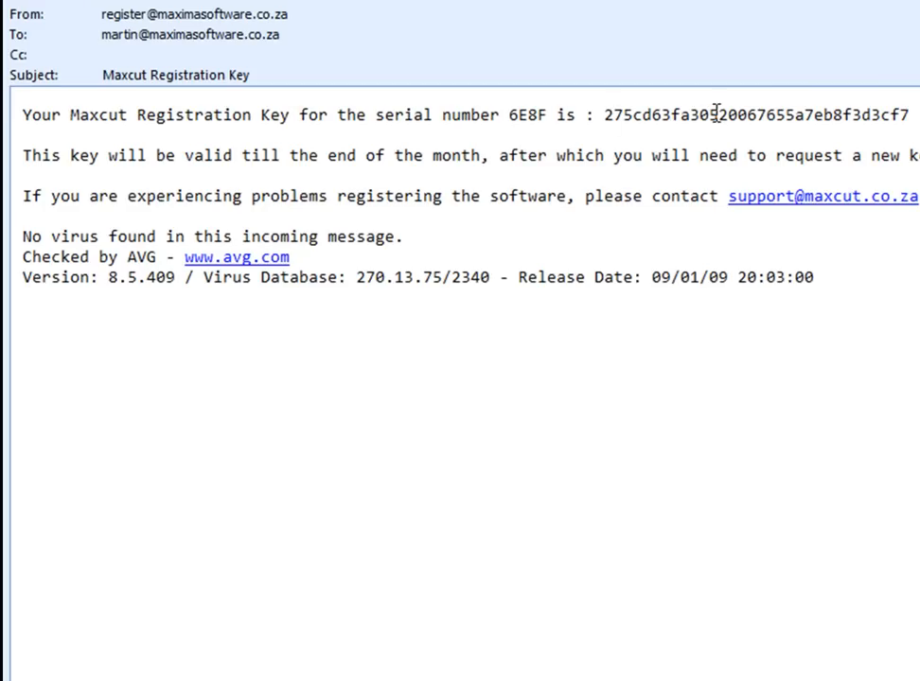
{"action": "mouse_move", "coordinate": [783, 116]}
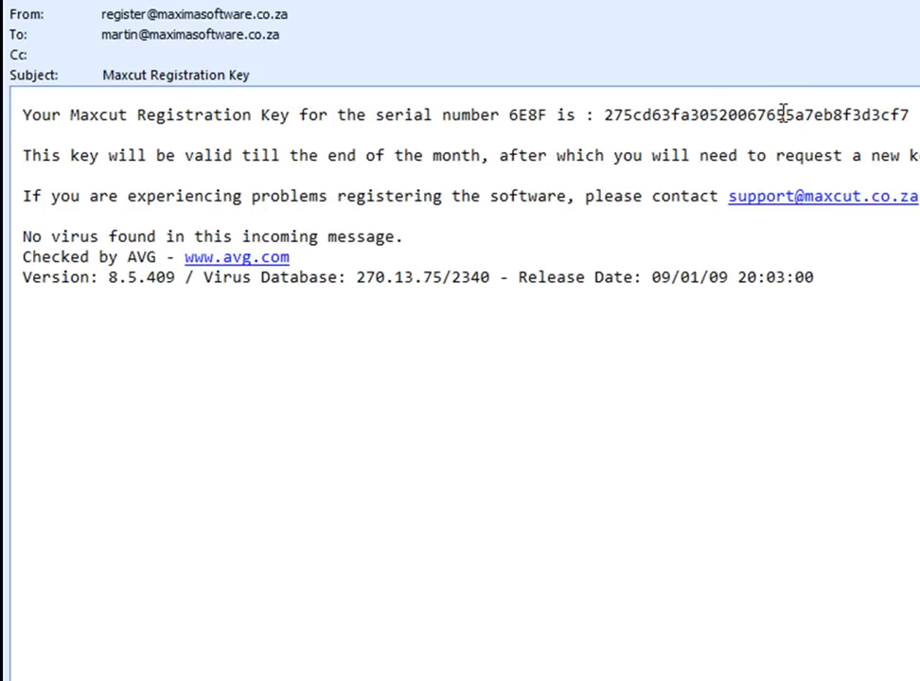
- Copy the emailed key, paste it into the Registration Key box and register MaxCut
{"action": "right_click", "coordinate": [795, 115]}
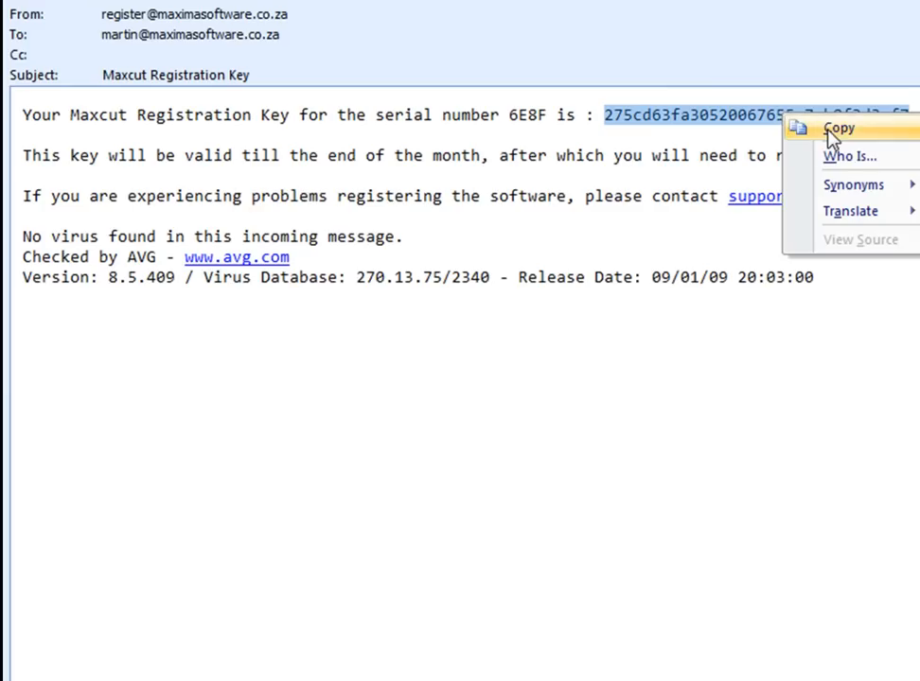
{"action": "left_click", "coordinate": [837, 128]}
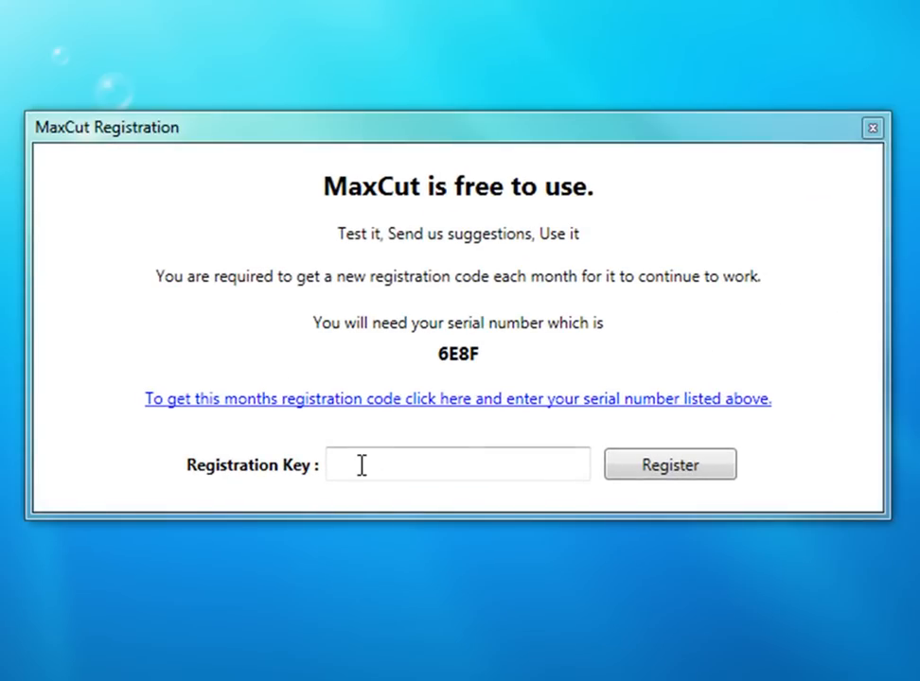
{"action": "right_click", "coordinate": [363, 463]}
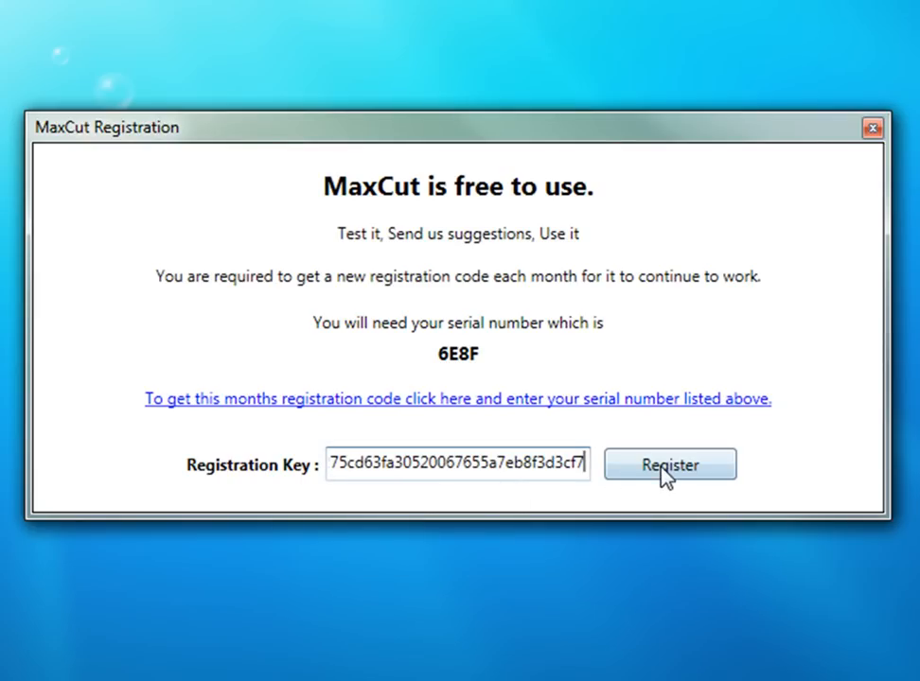
{"action": "left_click", "coordinate": [670, 466]}
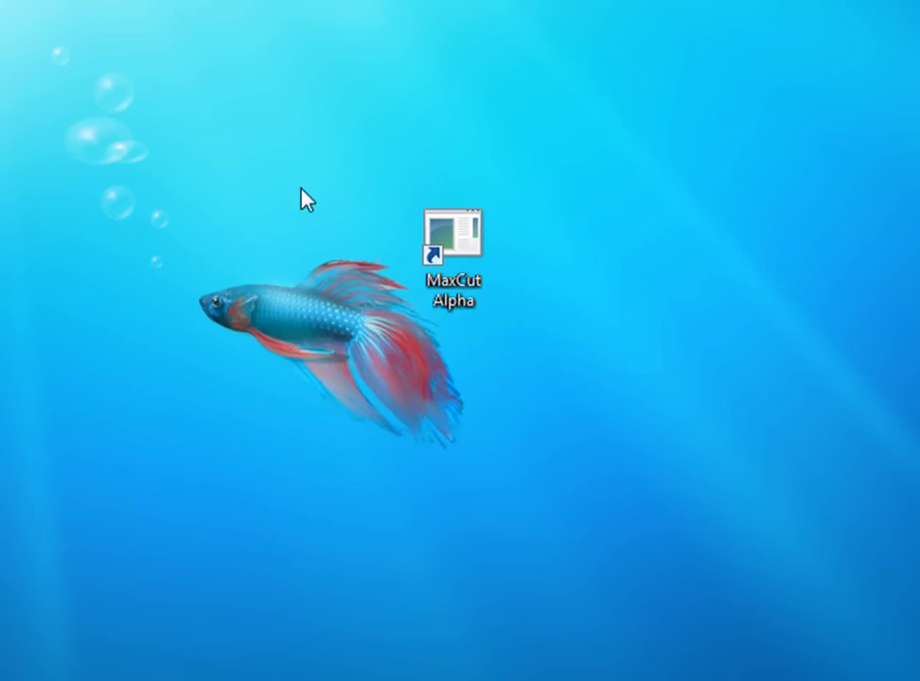
- Launch MaxCut Alpha into a new blank job on the Job Details tab
{"action": "double_click", "coordinate": [456, 236]}
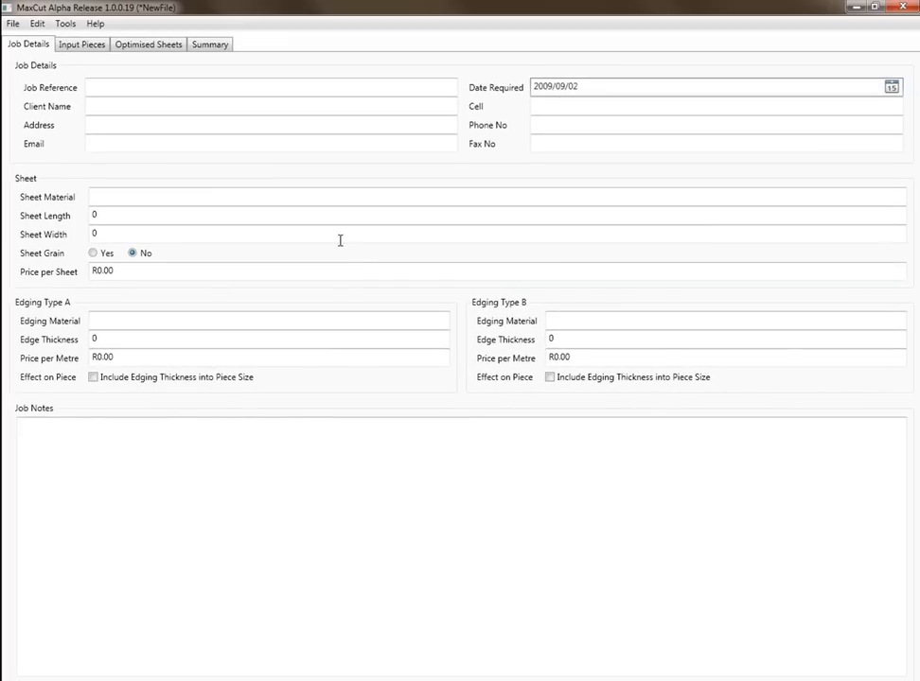
{"action": "mouse_move", "coordinate": [287, 10]}
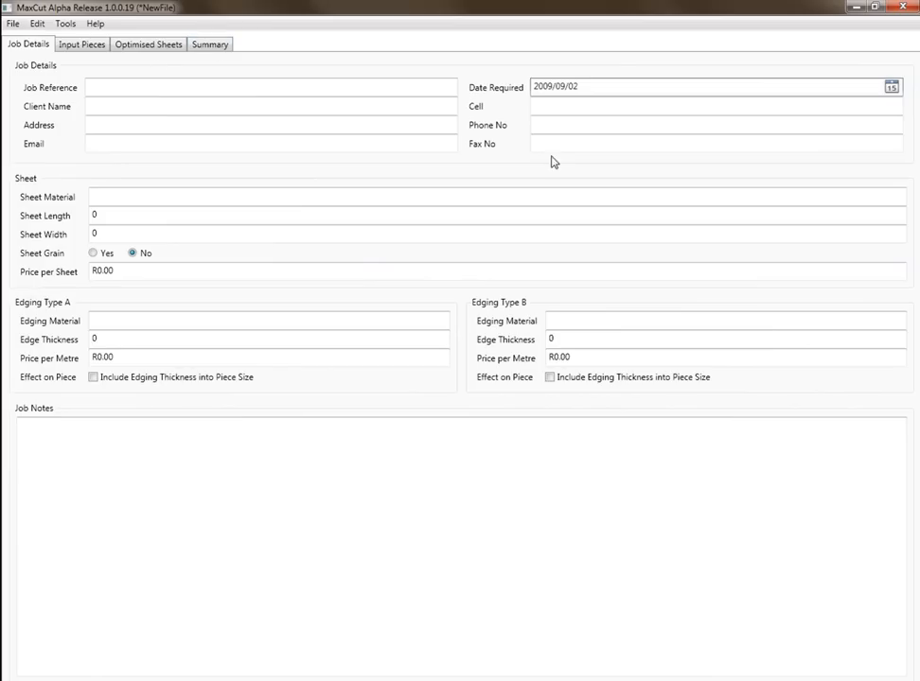
{"action": "mouse_move", "coordinate": [416, 295]}
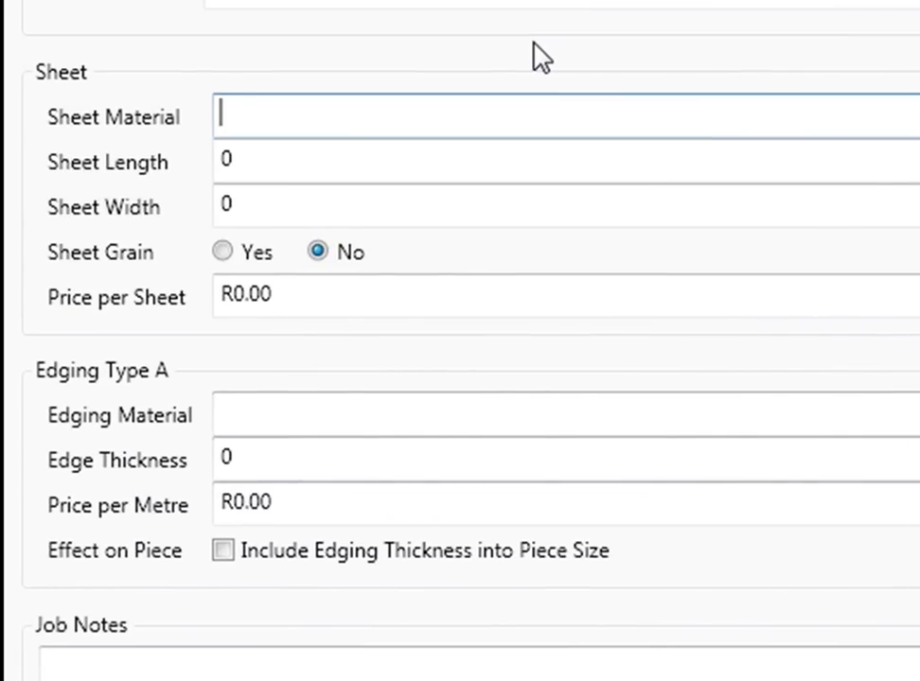
- Enter sheet material White Mel with length 2710 and width 1830
{"action": "type", "text": "White"}
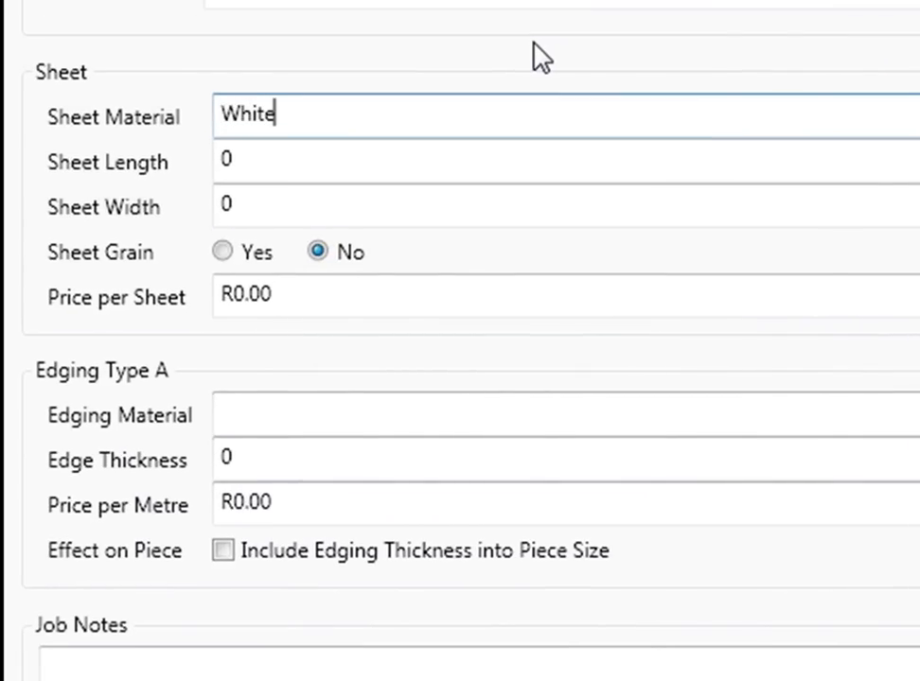
{"action": "type", "text": "Mel"}
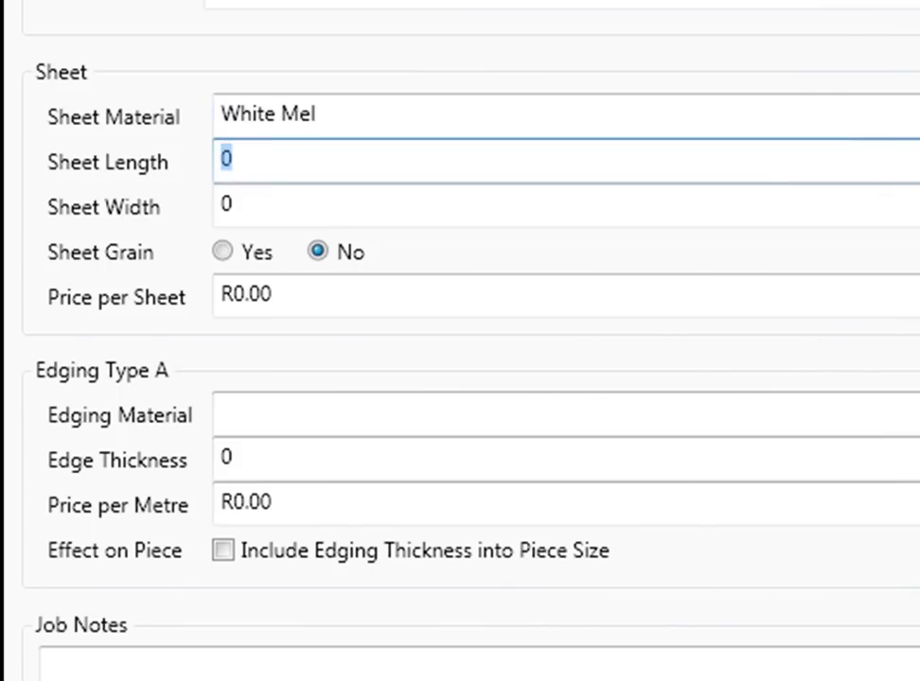
{"action": "type", "text": "27"}
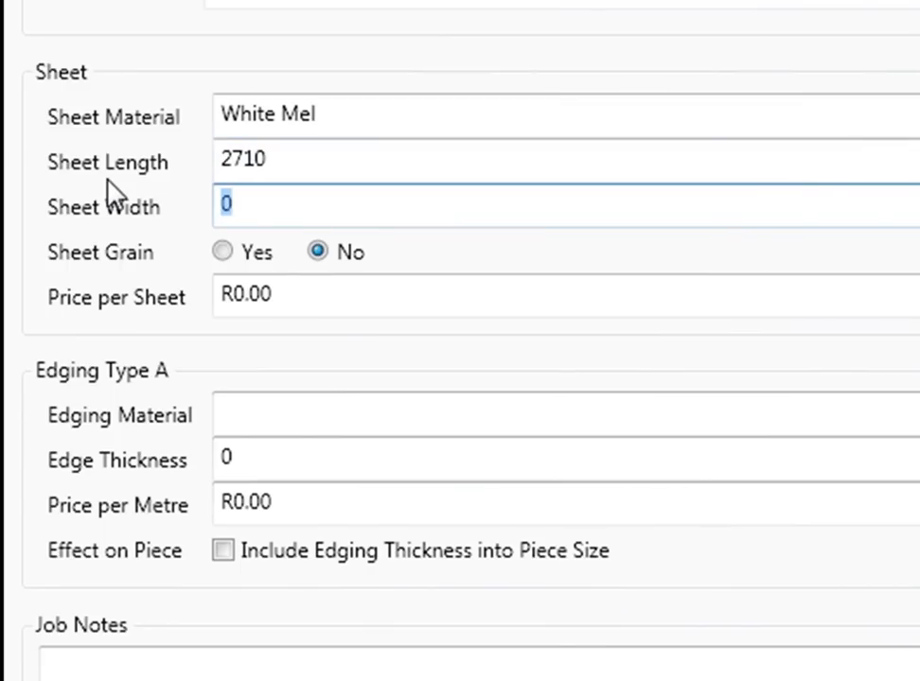
{"action": "type", "text": "1830"}
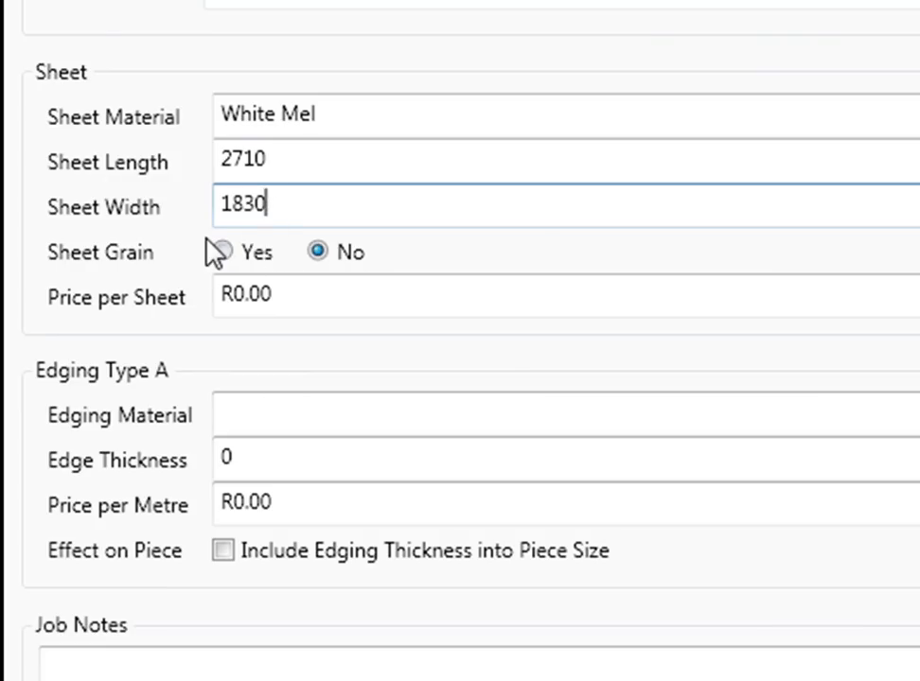
{"action": "mouse_move", "coordinate": [270, 258]}
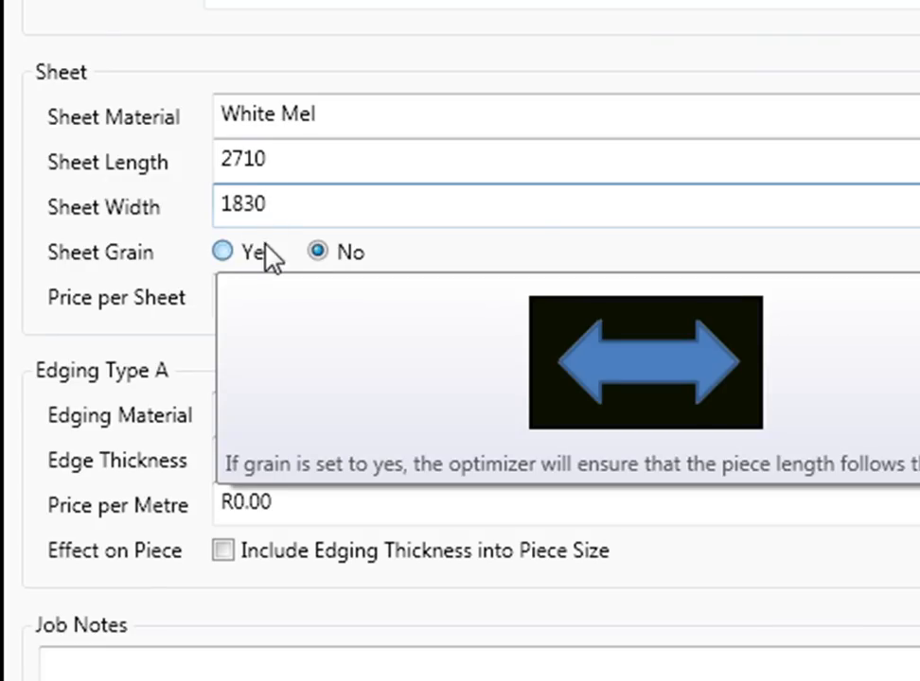
{"action": "left_click", "coordinate": [317, 251]}
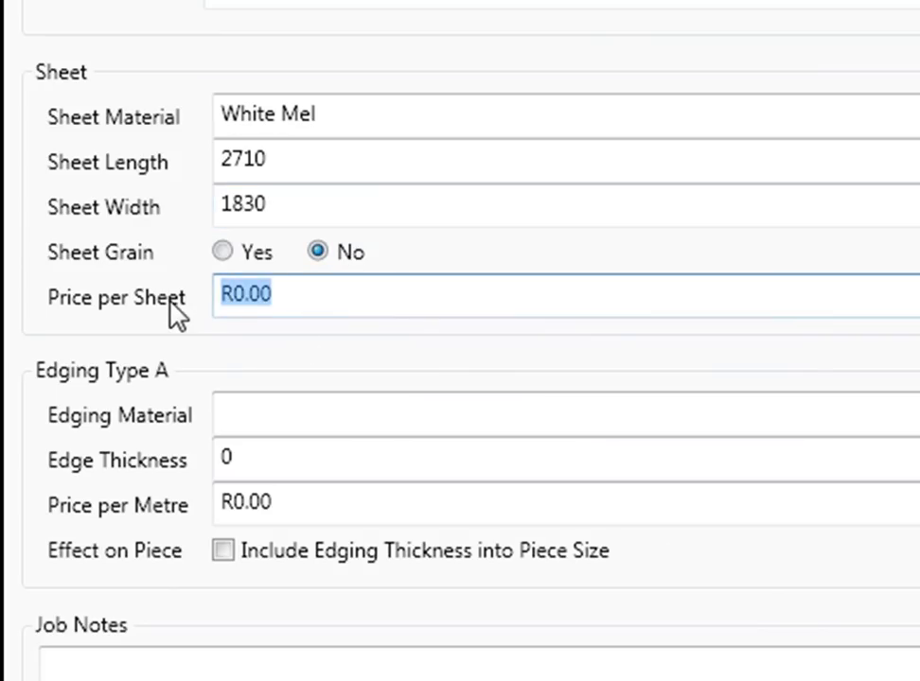
{"action": "mouse_move", "coordinate": [596, 524]}
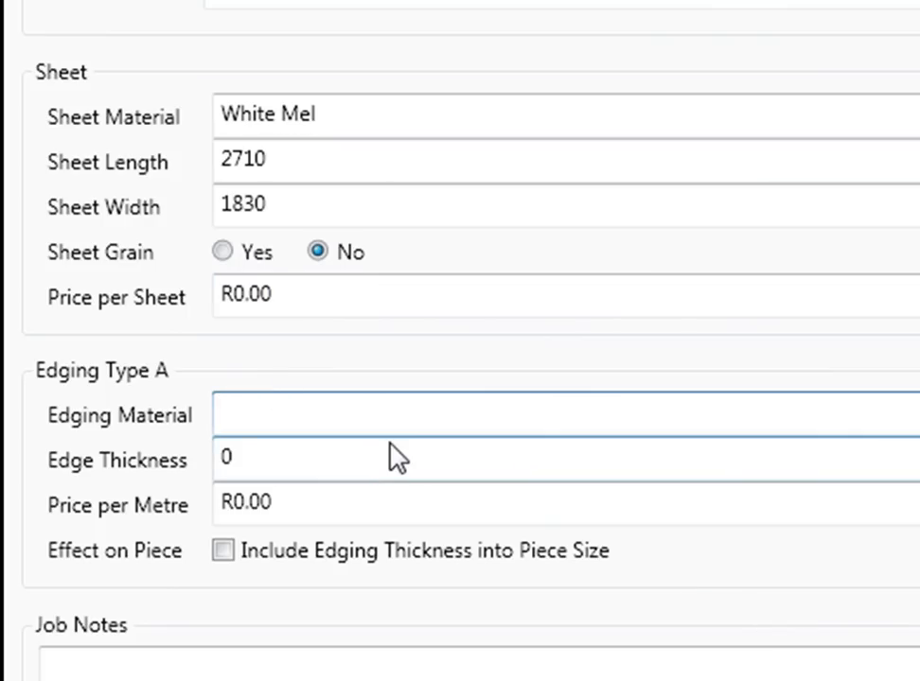
- Name edging type A Black PVC and set its edge thickness to 0.4
{"action": "type", "text": "Black"}
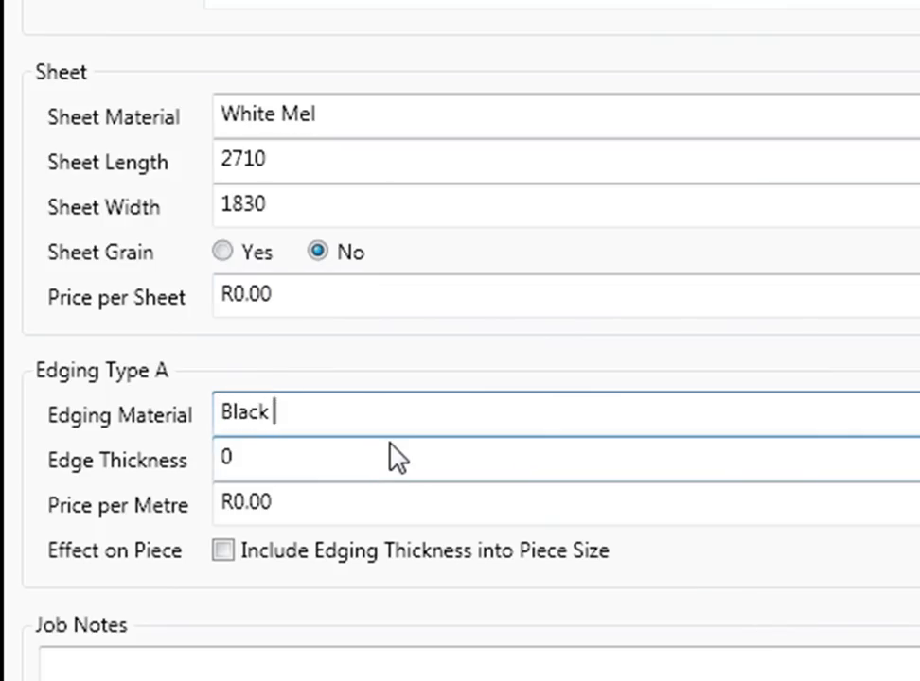
{"action": "type", "text": "PVC"}
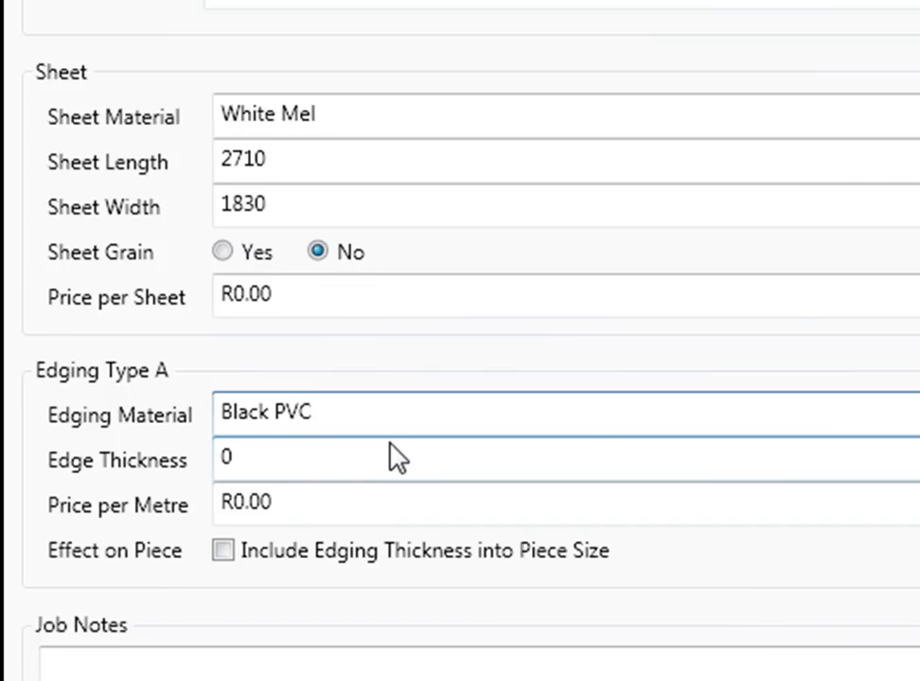
{"action": "double_click", "coordinate": [227, 456]}
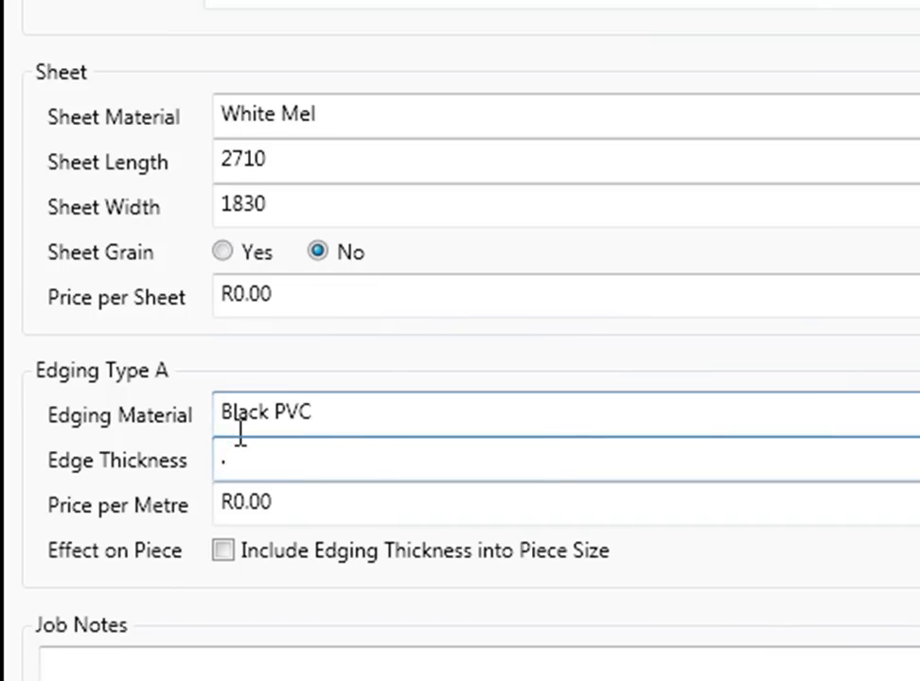
{"action": "type", "text": "04"}
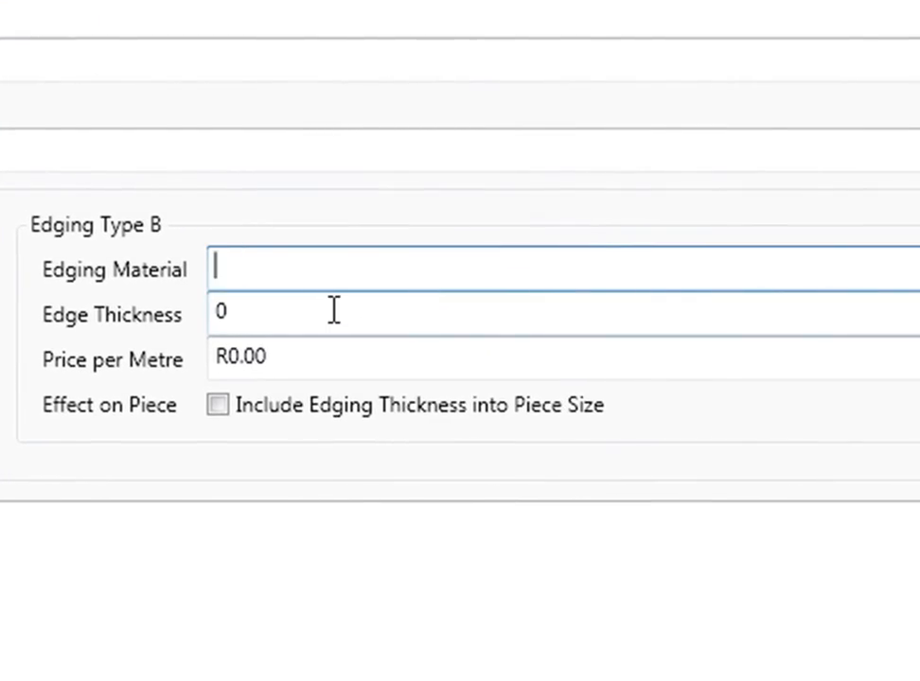
- Name edging type B Mahog and set its edge thickness to .4
{"action": "type", "text": "Mah"}
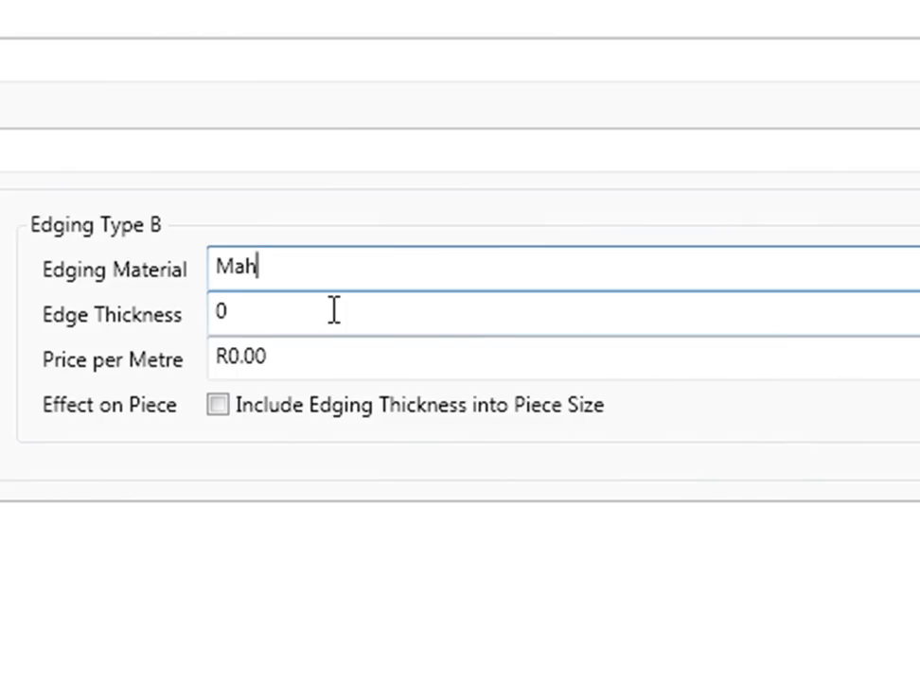
{"action": "type", "text": "og"}
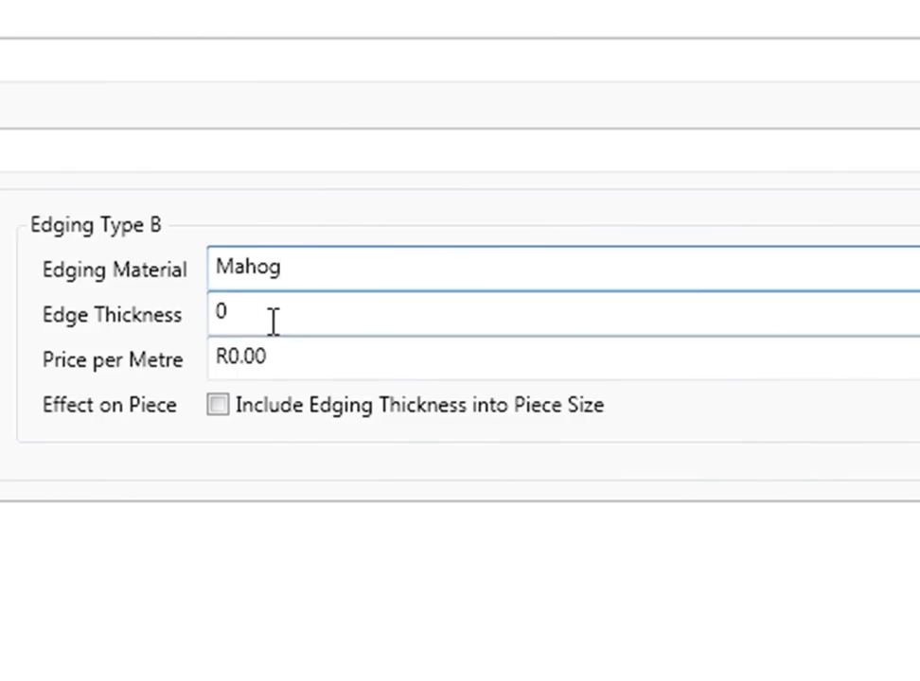
{"action": "double_click", "coordinate": [222, 312]}
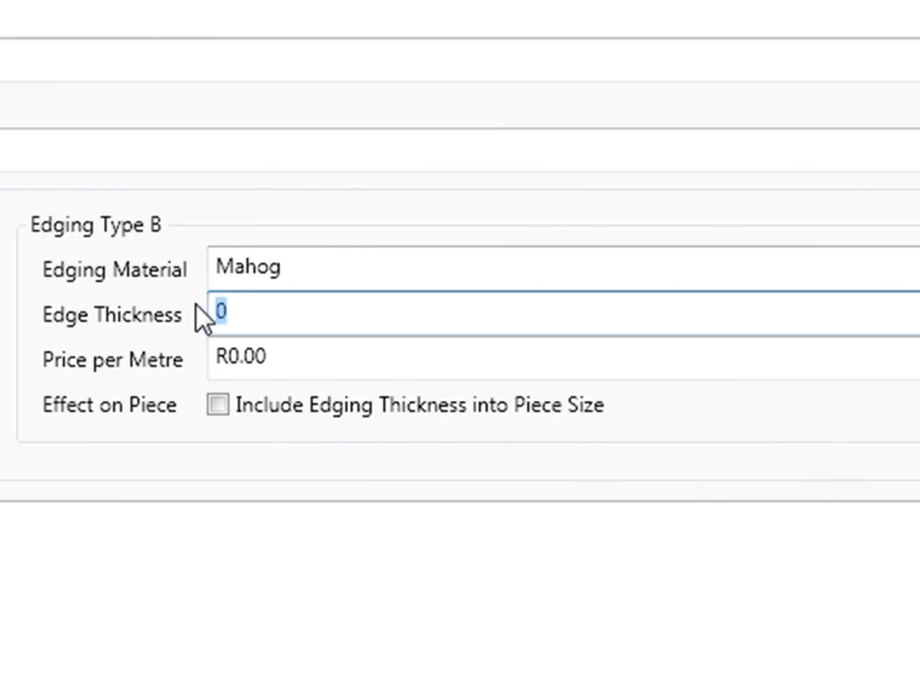
{"action": "type", "text": ".4"}
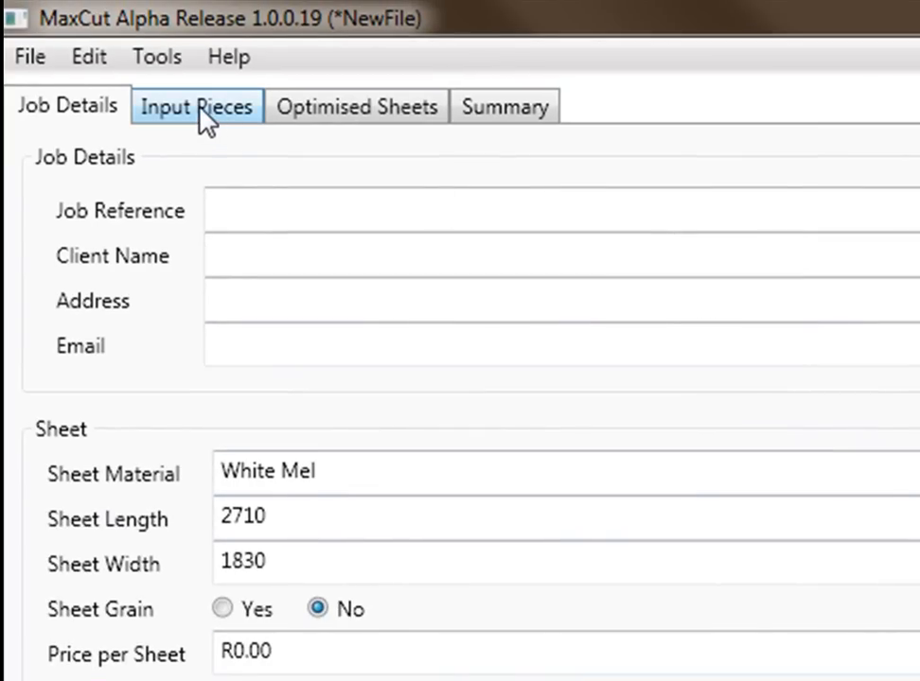
- Switch to Input Pieces and bring up a blank Input Piece form
{"action": "left_click", "coordinate": [197, 106]}
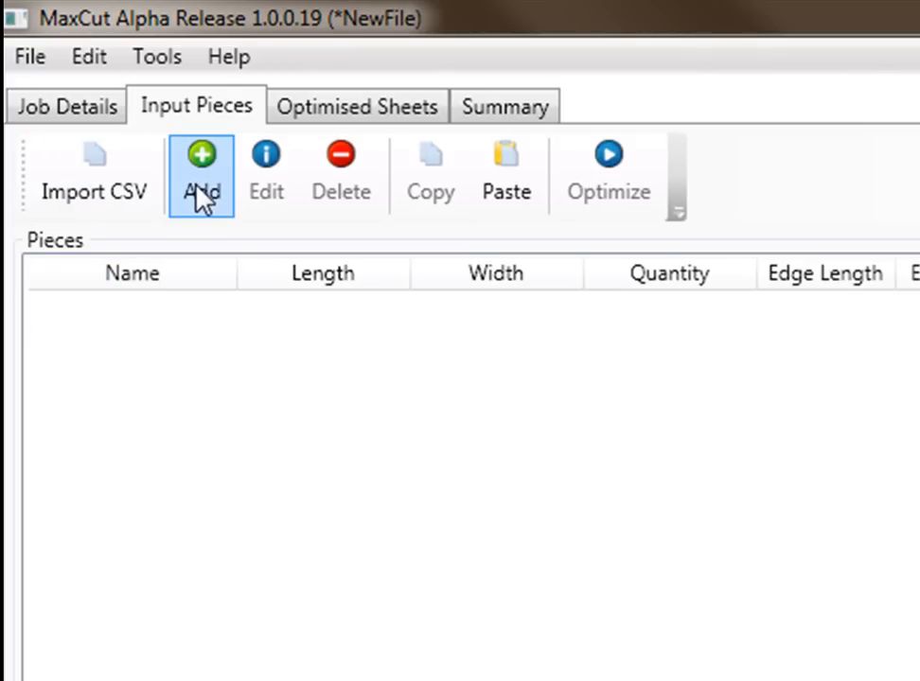
{"action": "mouse_move", "coordinate": [74, 216]}
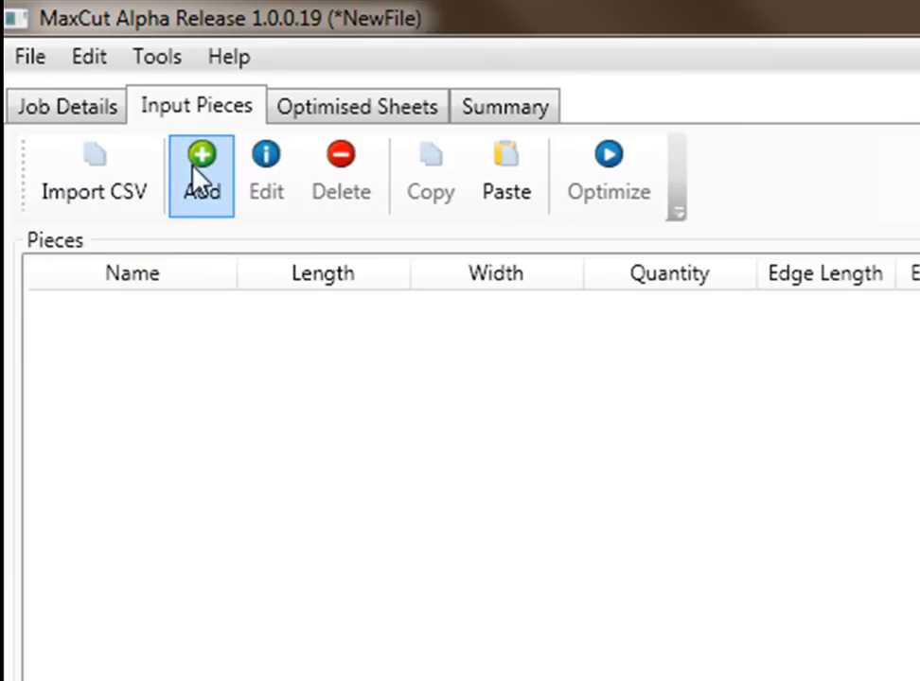
{"action": "left_click", "coordinate": [201, 166]}
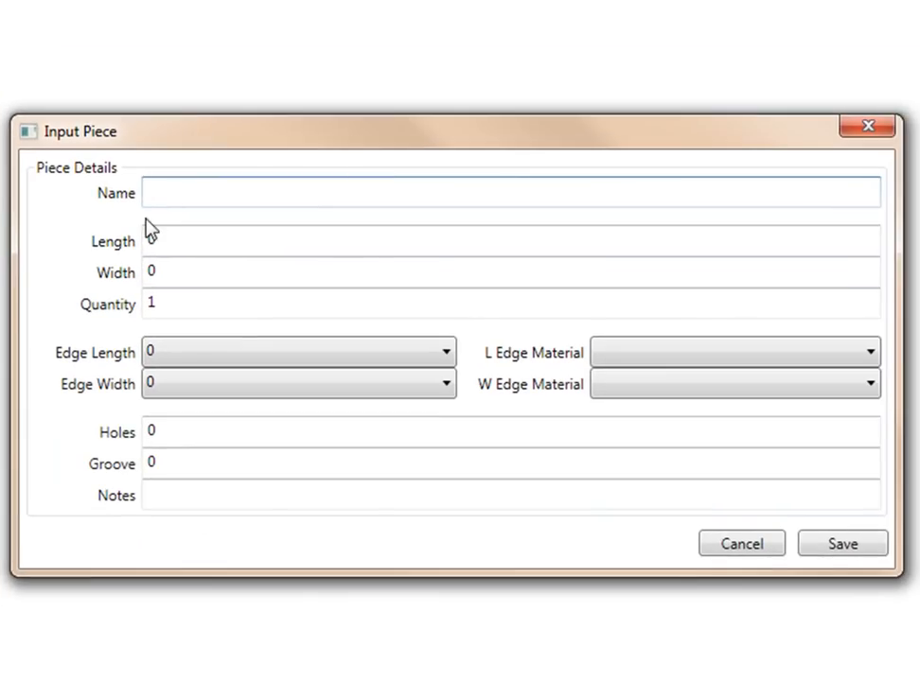
- Save a 560 by 720 piece, quantity 10, edged 2 sides each way in Black PVC
{"action": "type", "text": "560"}
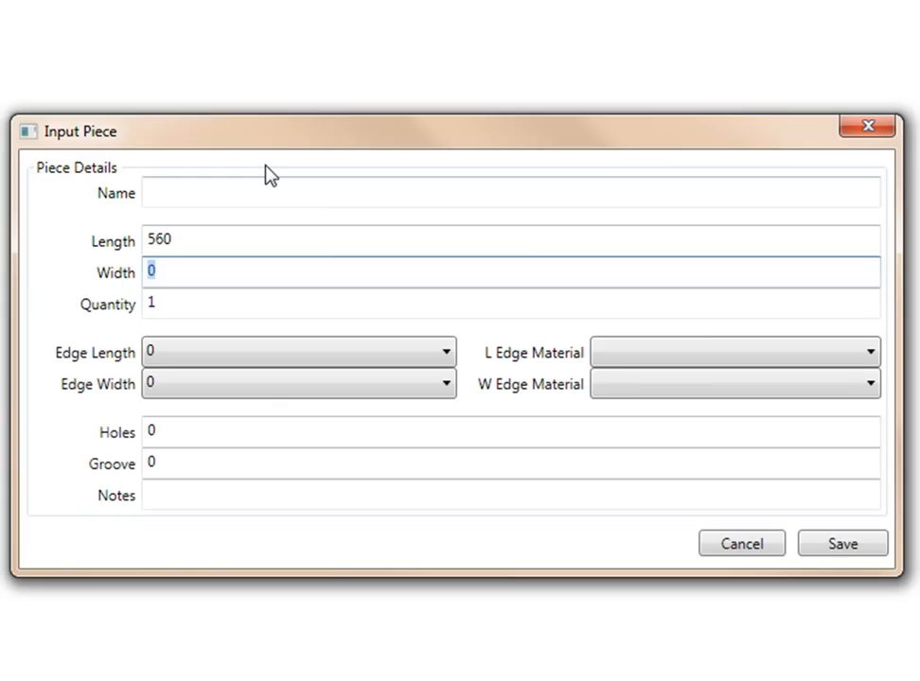
{"action": "type", "text": "720"}
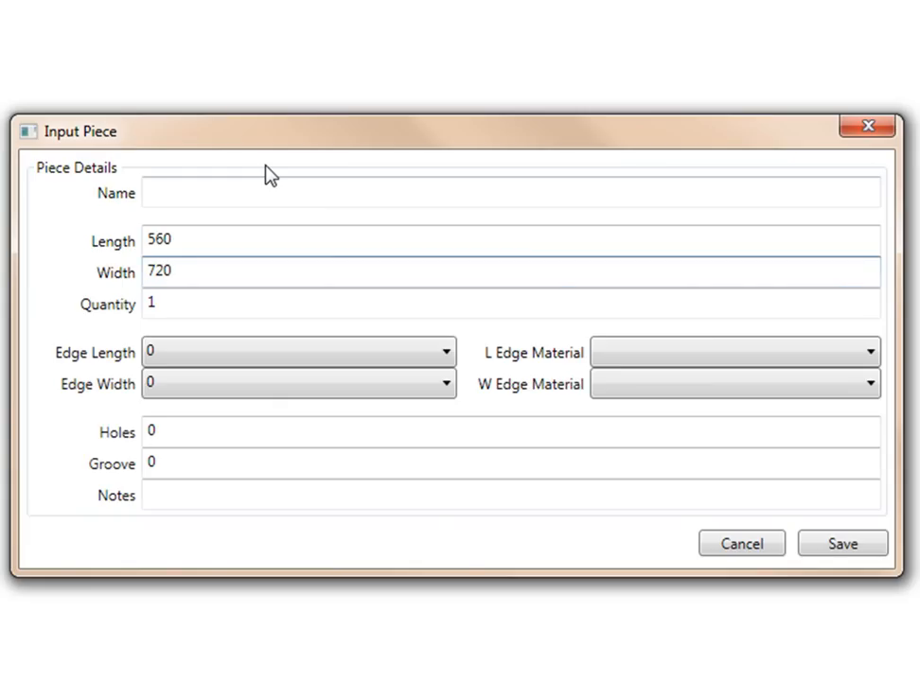
{"action": "type", "text": "0"}
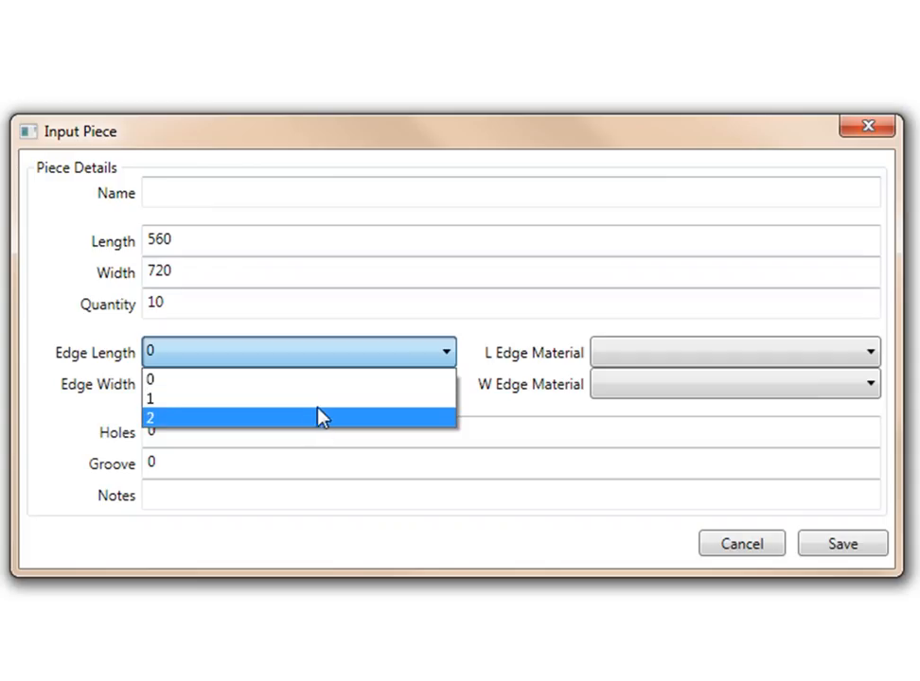
{"action": "left_click", "coordinate": [171, 419]}
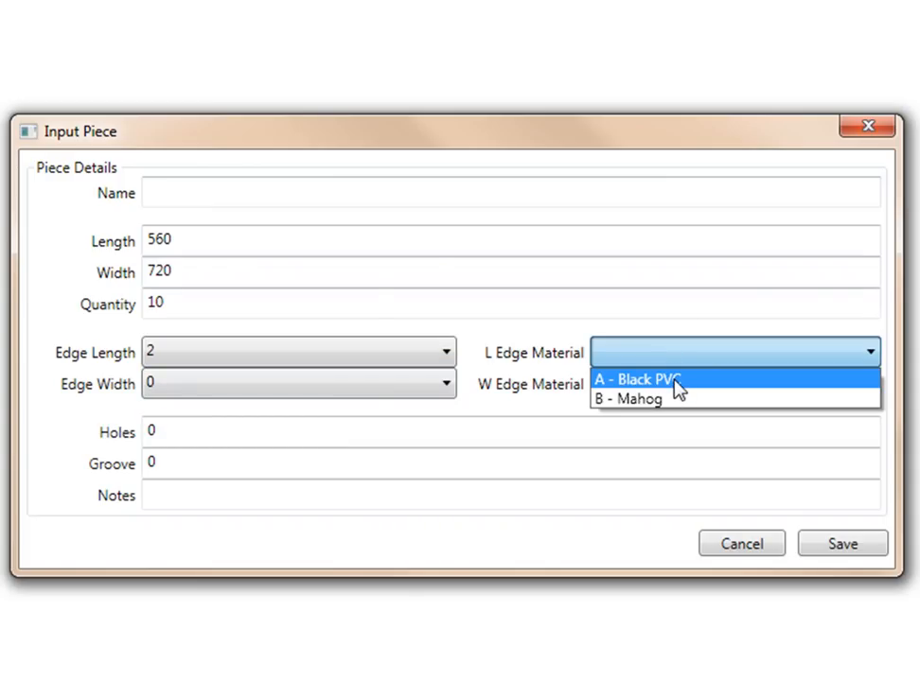
{"action": "left_click", "coordinate": [641, 379]}
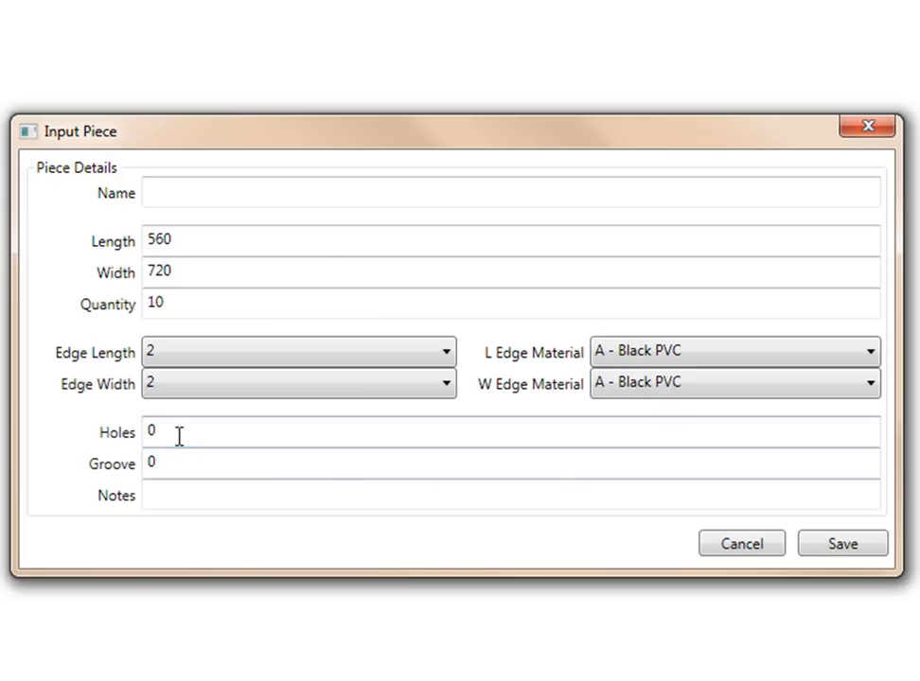
{"action": "left_click", "coordinate": [176, 432]}
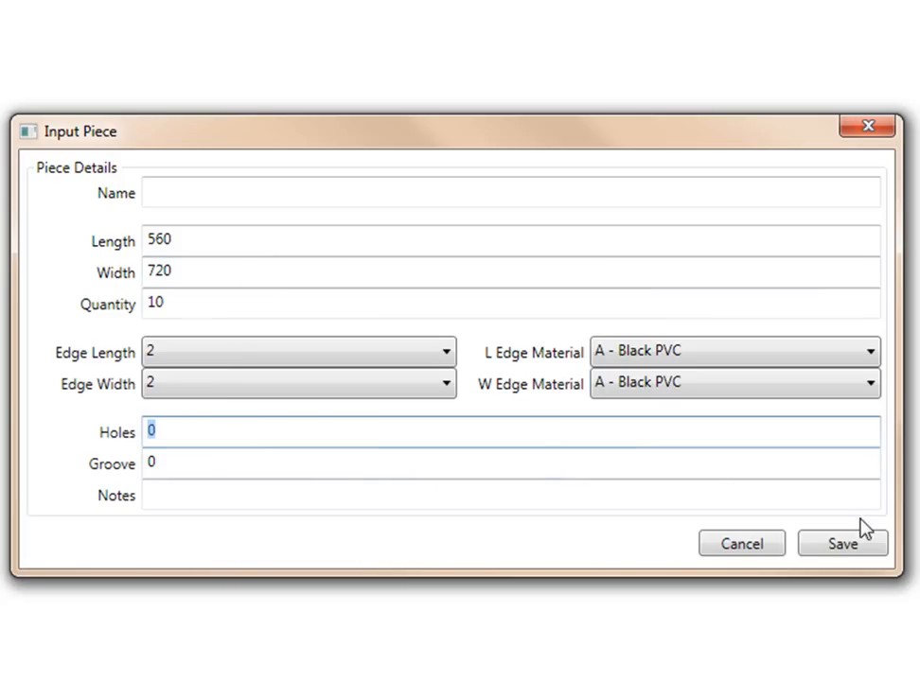
{"action": "left_click", "coordinate": [843, 543]}
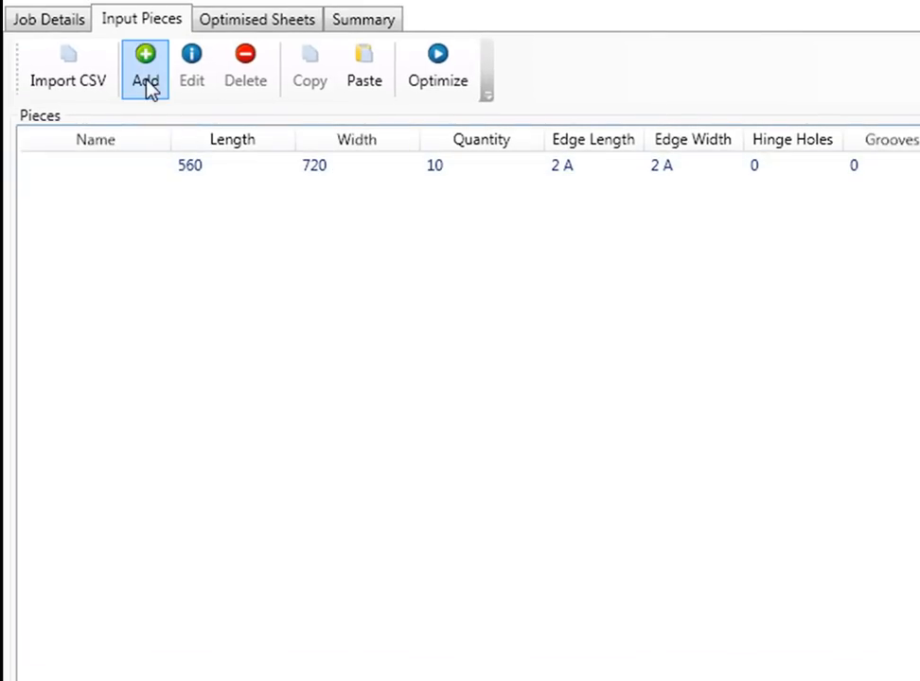
- Save a 420 by 500 piece, quantity 5, edged 1 A on length and width
{"action": "left_click", "coordinate": [143, 59]}
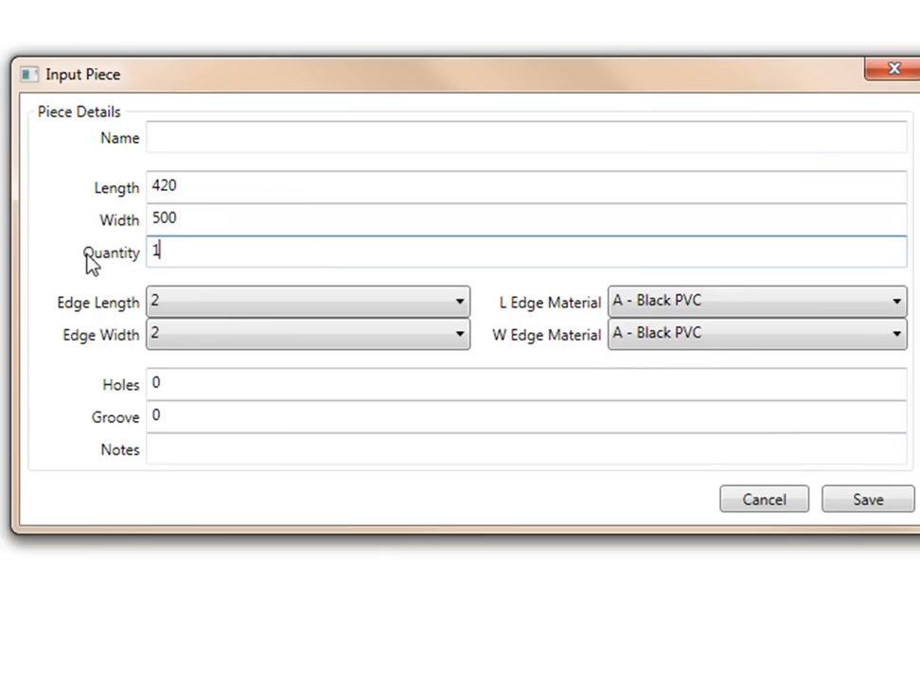
{"action": "type", "text": "5"}
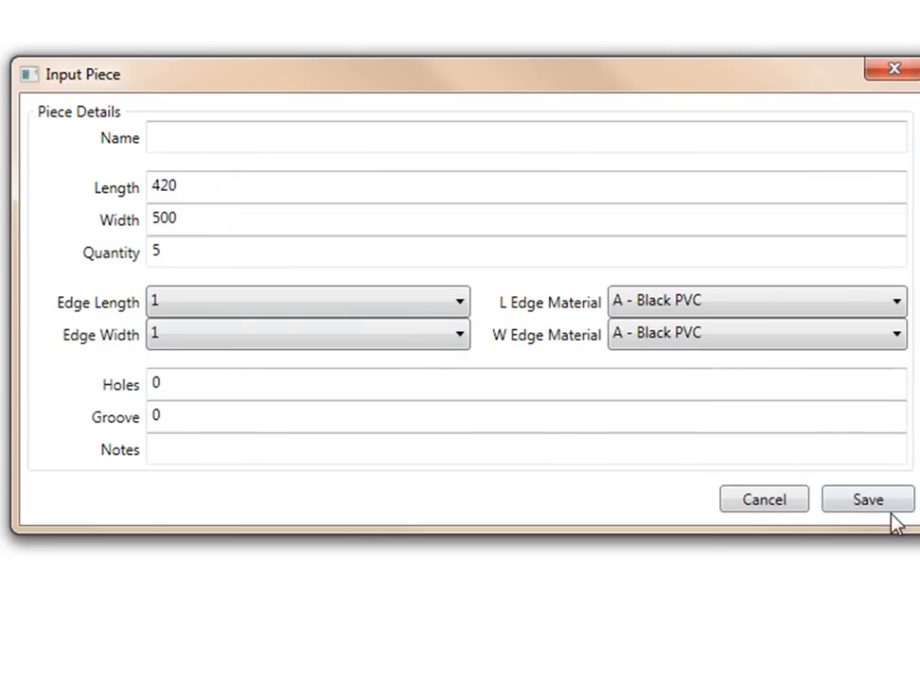
{"action": "left_click", "coordinate": [866, 500]}
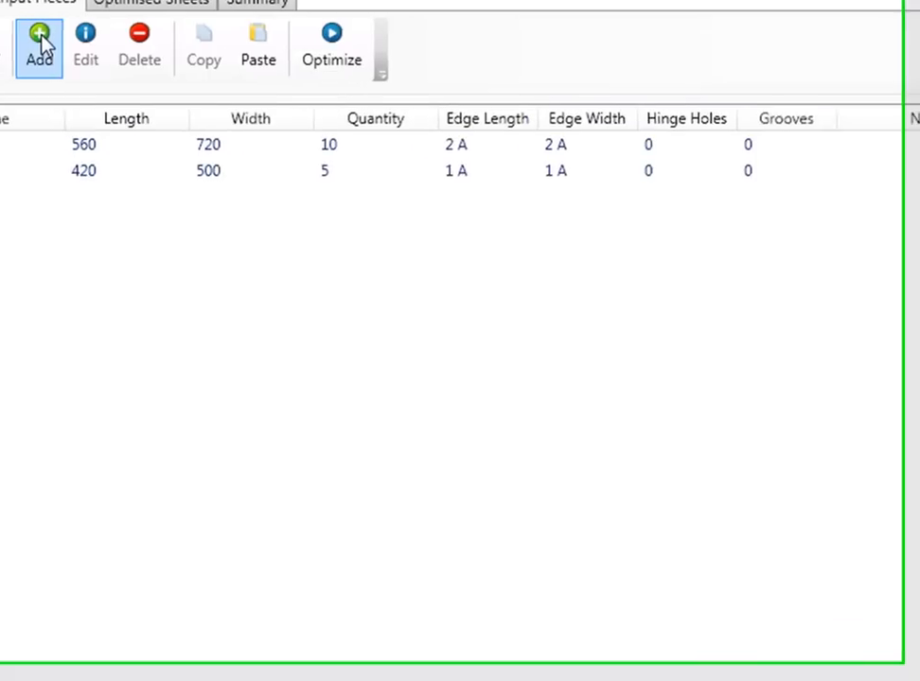
{"action": "left_click", "coordinate": [38, 46]}
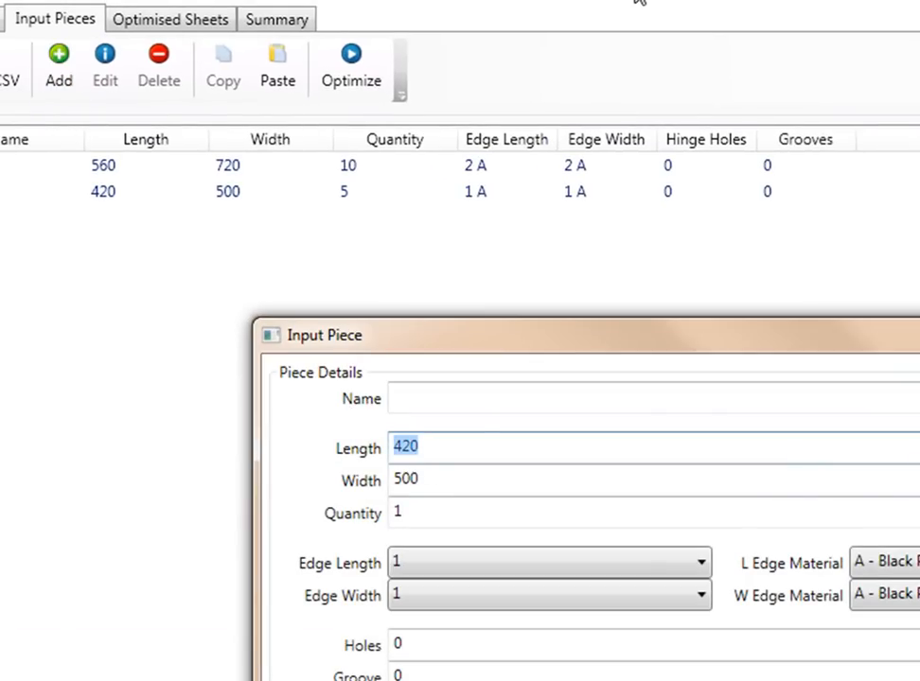
- Add an unedged 2000 by 560 piece (qty 1) and 100 by 16 pieces (qty 7)
{"action": "type", "text": "2000"}
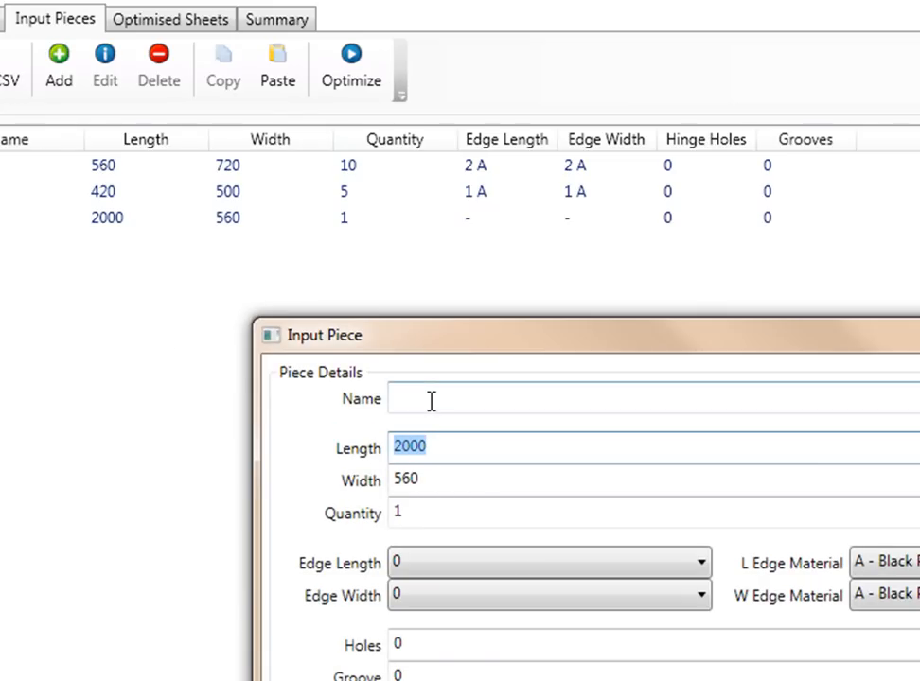
{"action": "type", "text": "100"}
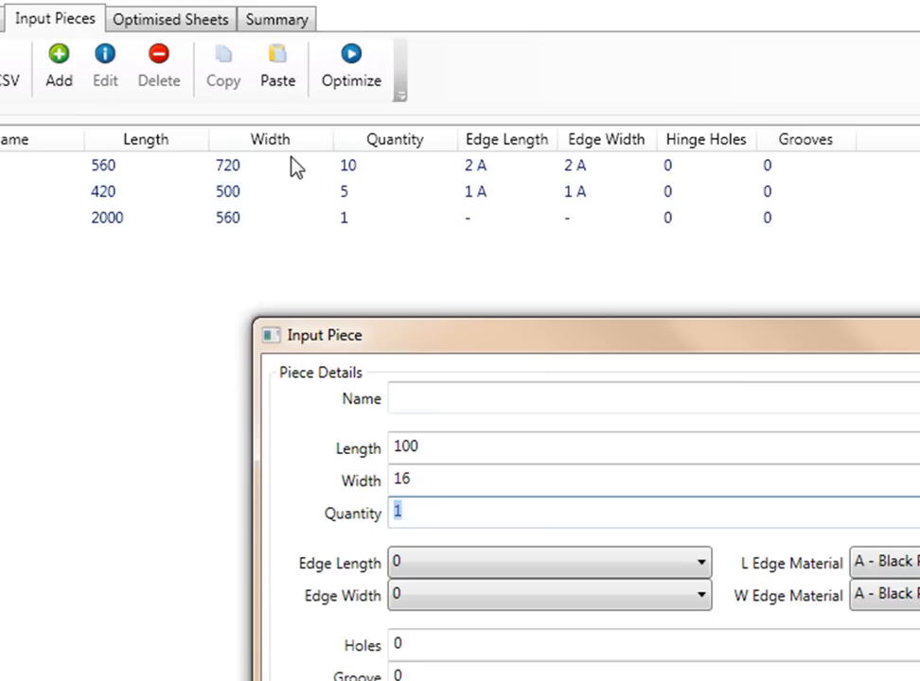
{"action": "type", "text": "7"}
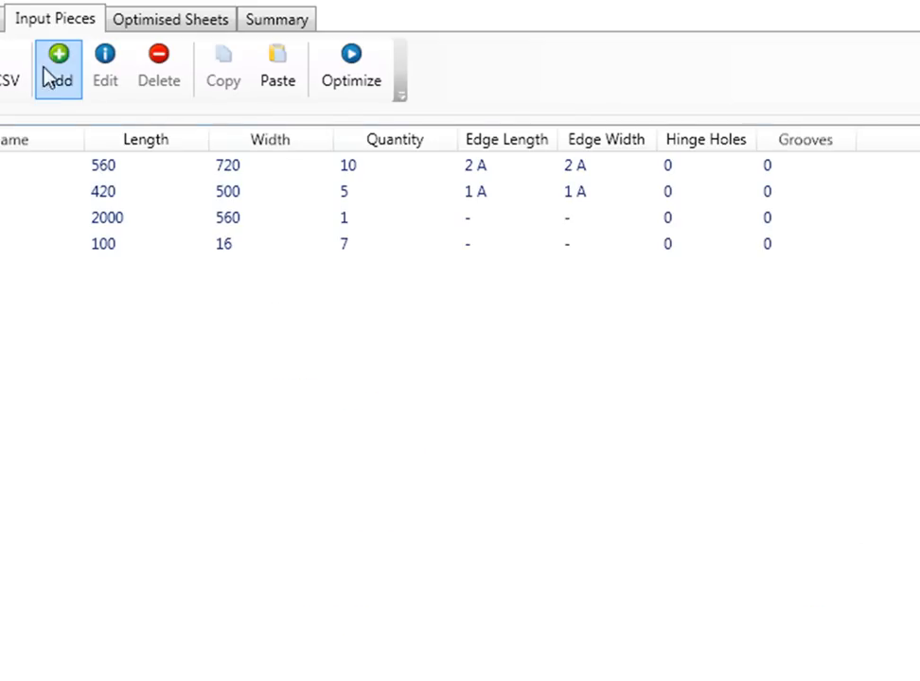
- Add a 460 by 200 piece, quantity 10, edged 2 with edge material B, and save it
{"action": "left_click", "coordinate": [58, 59]}
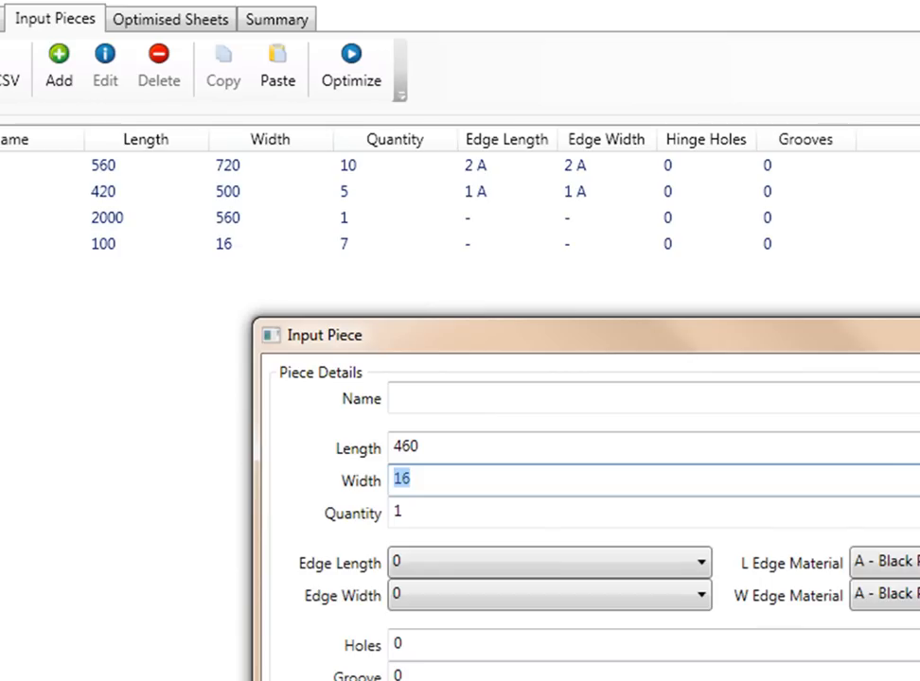
{"action": "type", "text": "200"}
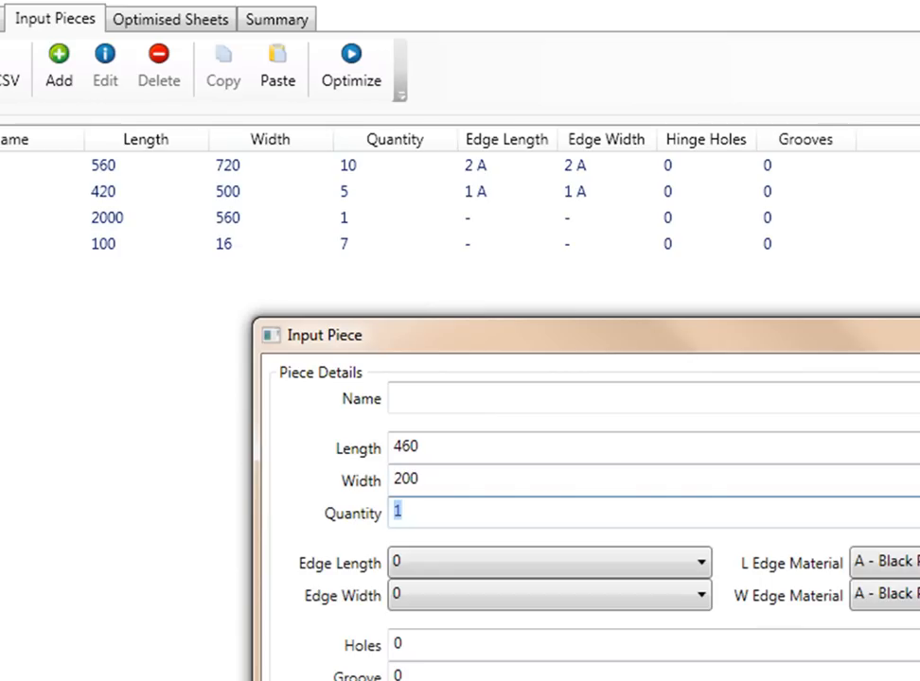
{"action": "type", "text": "10"}
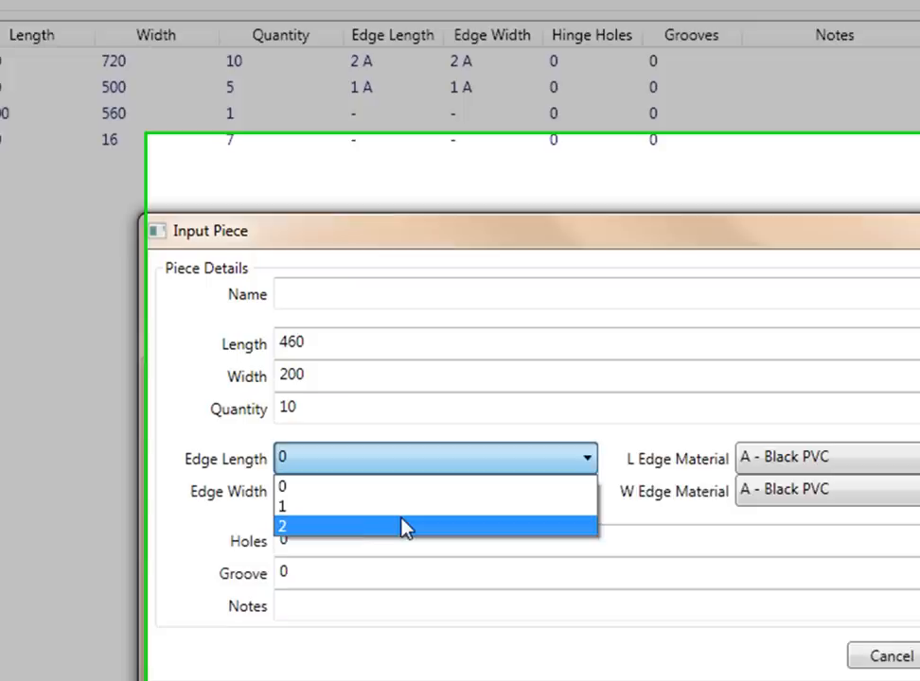
{"action": "left_click", "coordinate": [287, 524]}
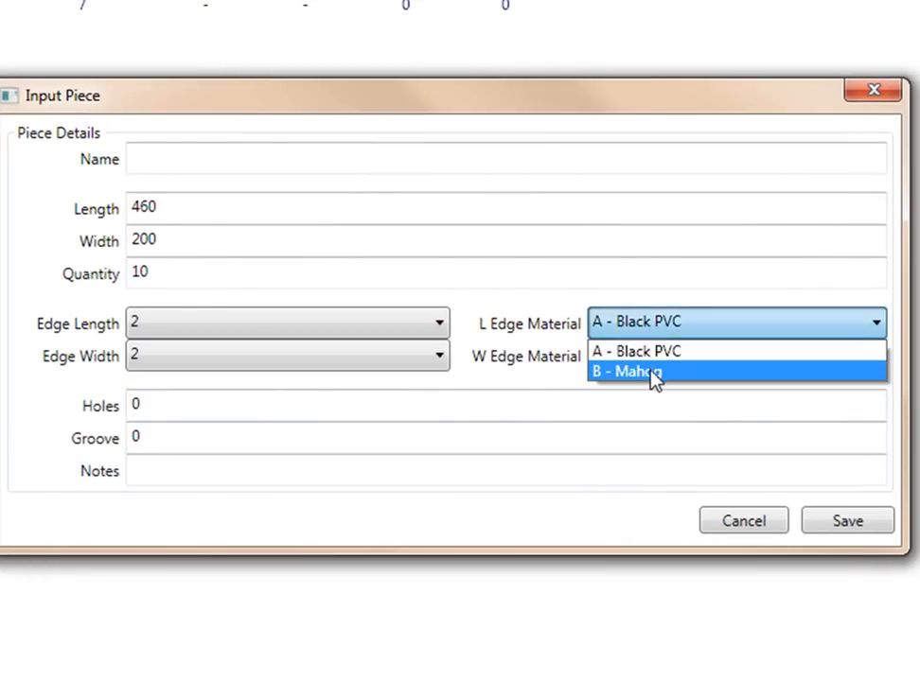
{"action": "left_click", "coordinate": [639, 371]}
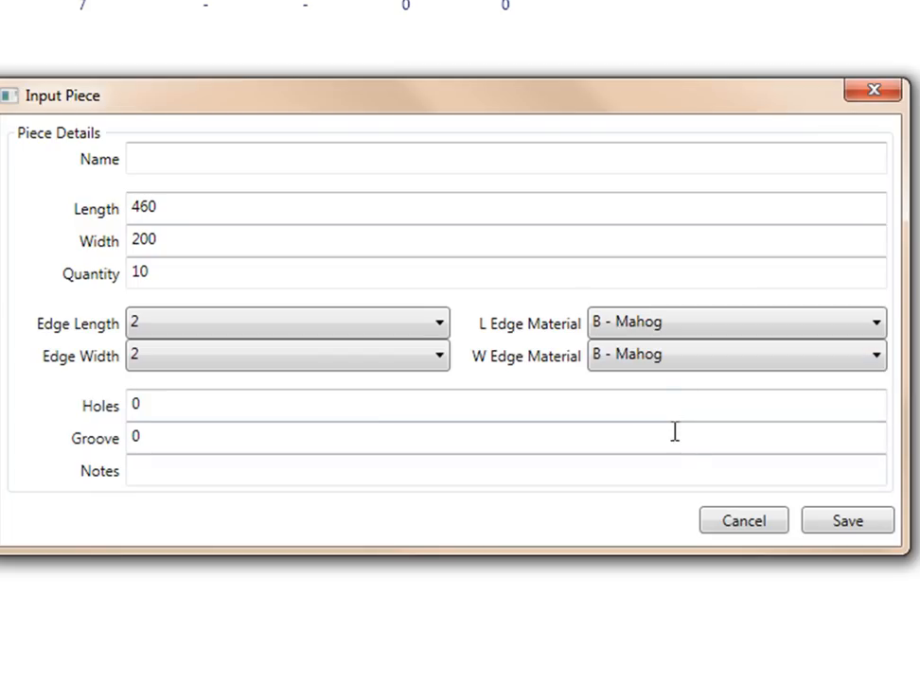
{"action": "mouse_move", "coordinate": [848, 520]}
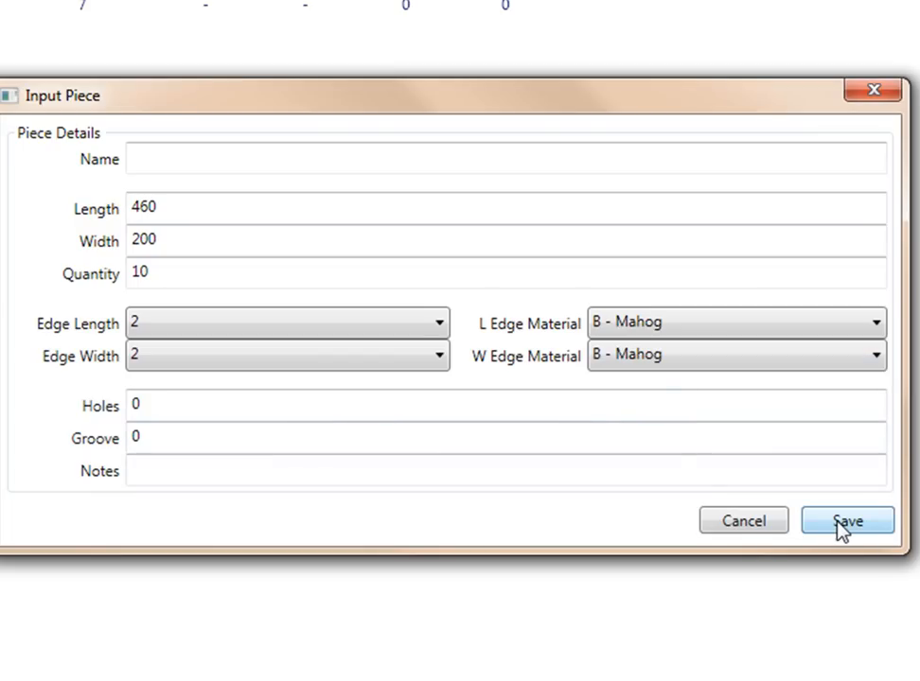
{"action": "left_click", "coordinate": [848, 521]}
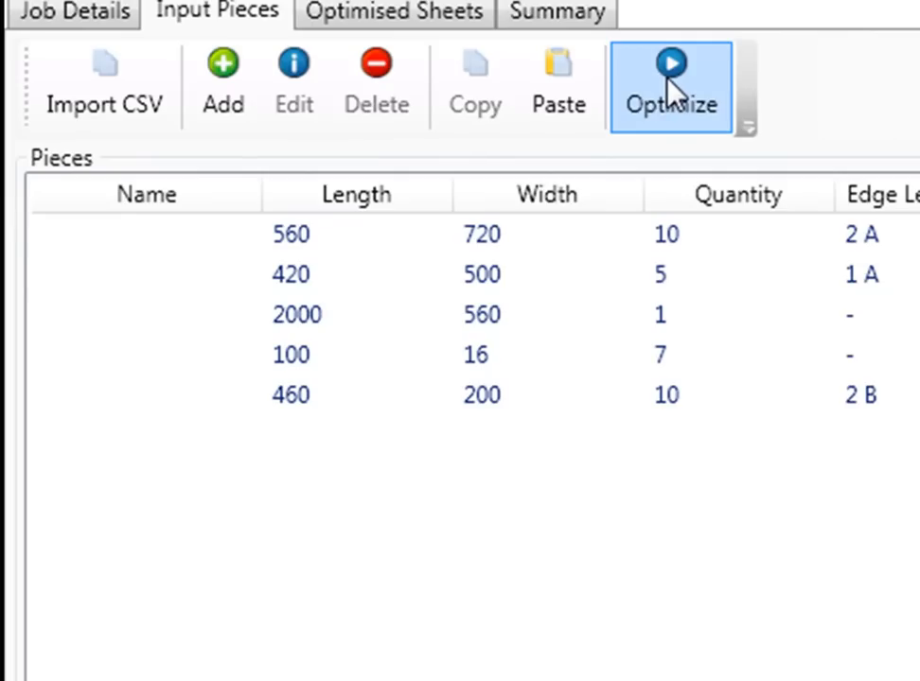
- Optimise the pieces into sheet layouts: 2 sheets, 33 pieces, 28.08% wastage
{"action": "left_click", "coordinate": [674, 65]}
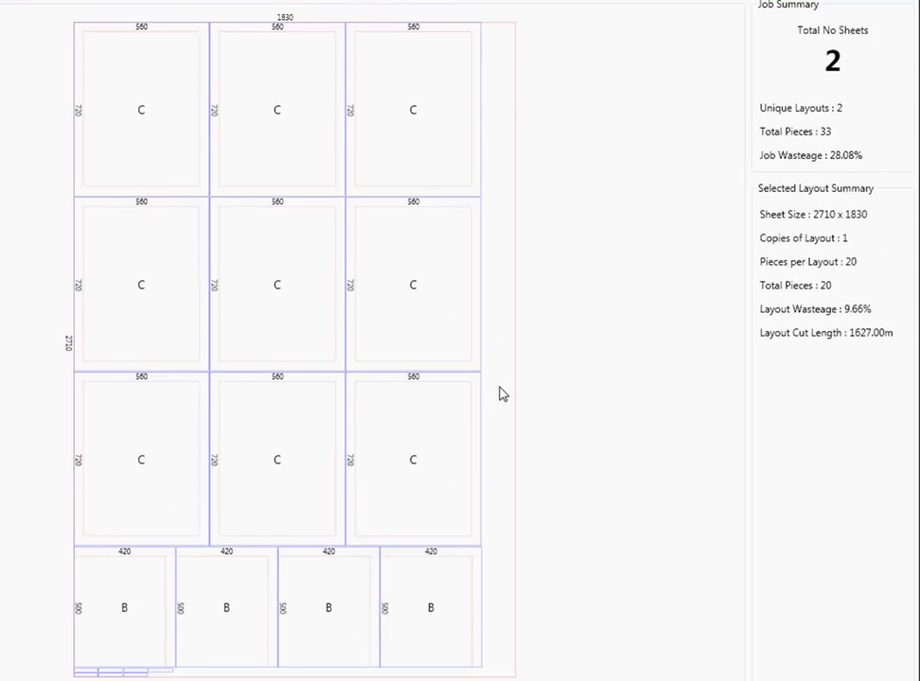
{"action": "mouse_move", "coordinate": [263, 235]}
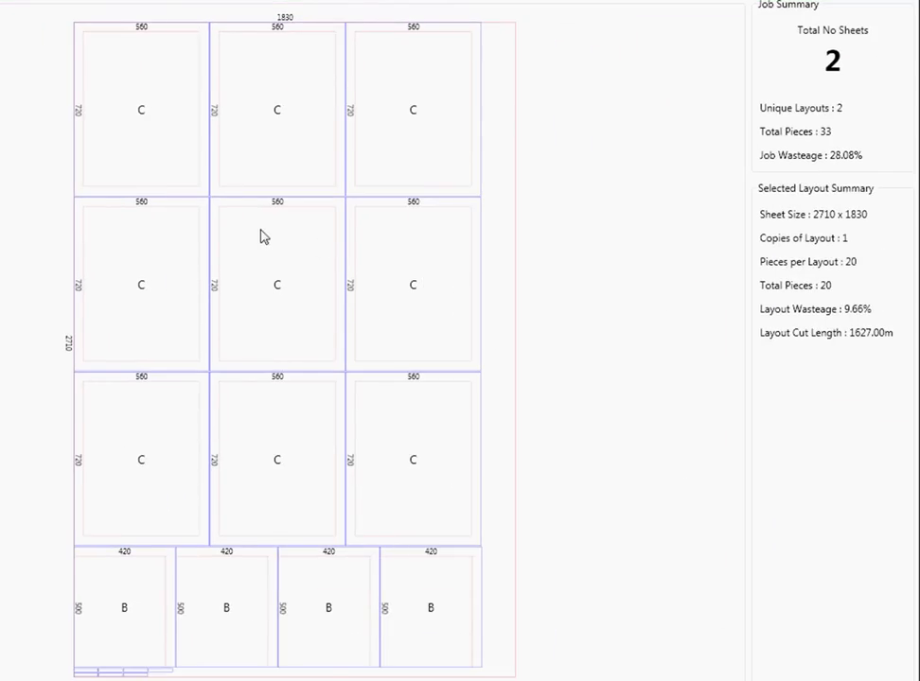
{"action": "mouse_move", "coordinate": [369, 318]}
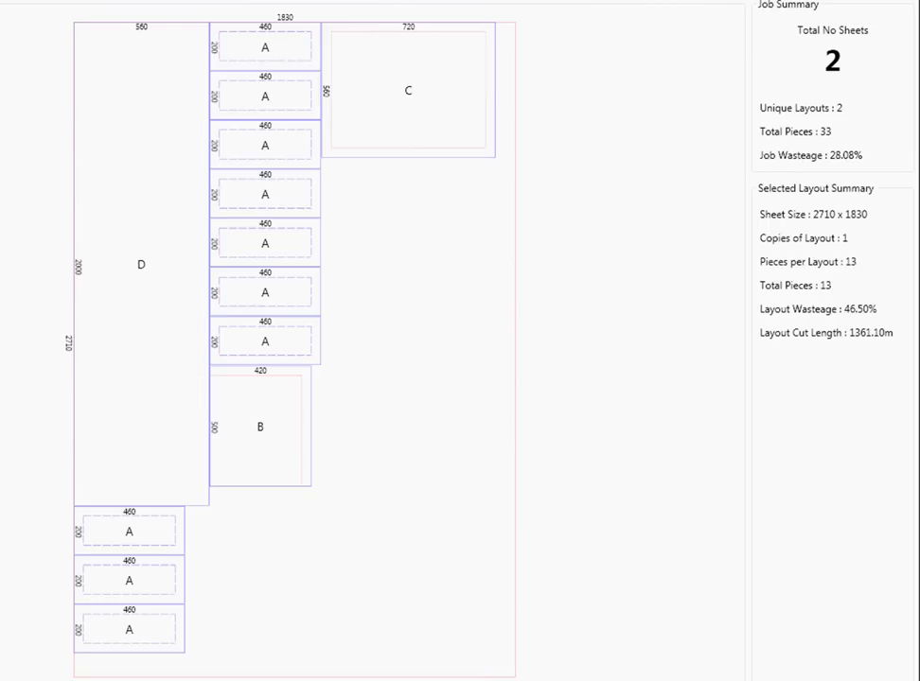
{"action": "mouse_move", "coordinate": [436, 71]}
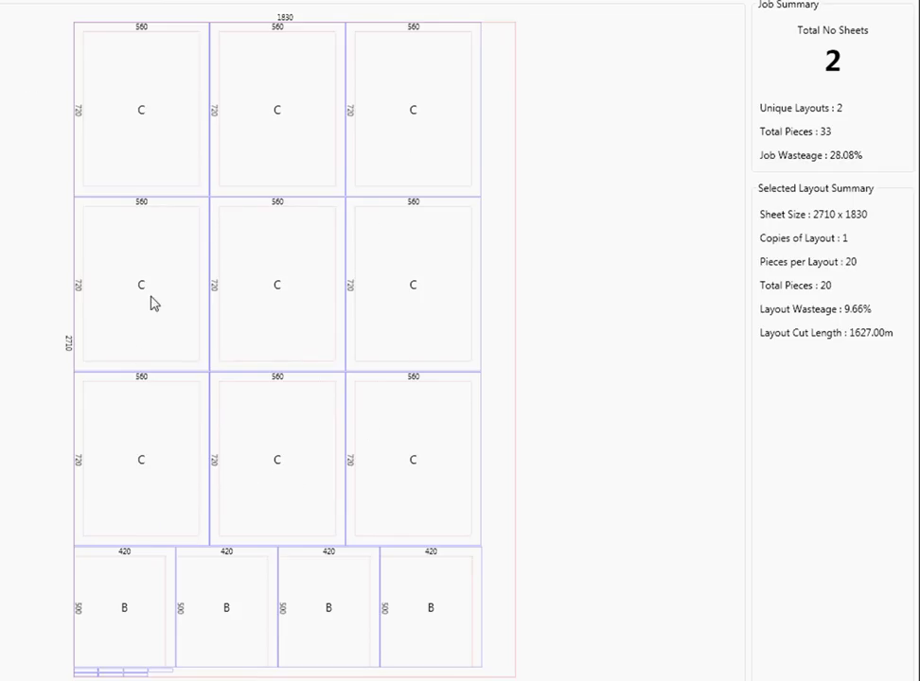
{"action": "mouse_move", "coordinate": [231, 605]}
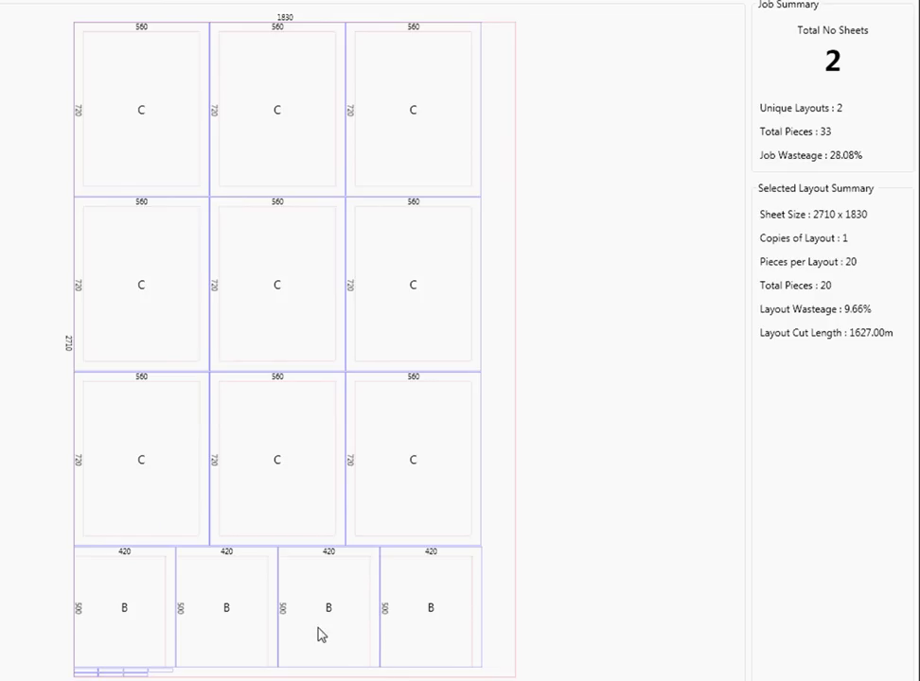
{"action": "mouse_move", "coordinate": [246, 625]}
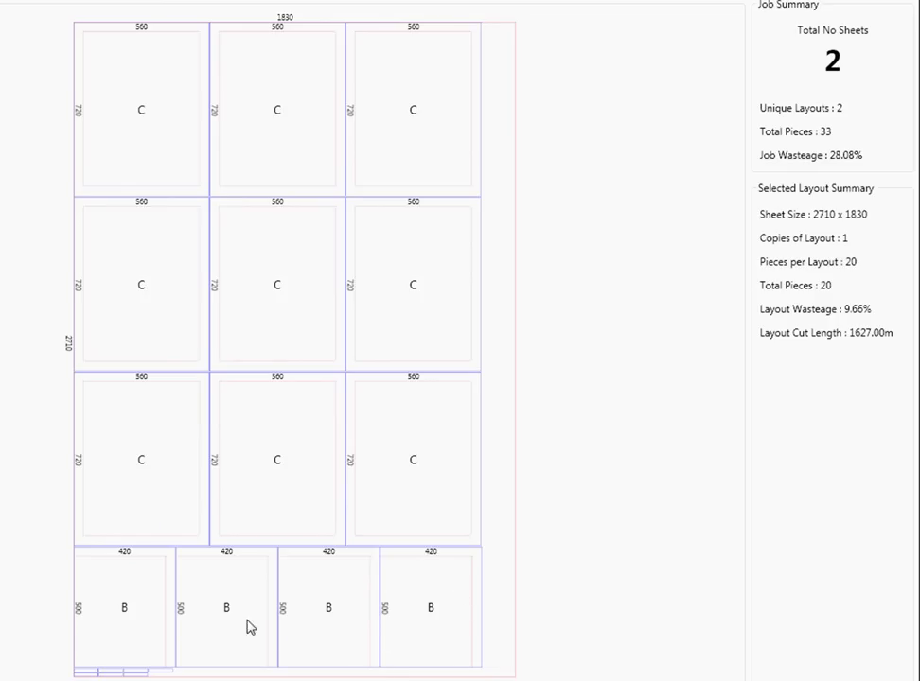
{"action": "mouse_move", "coordinate": [283, 579]}
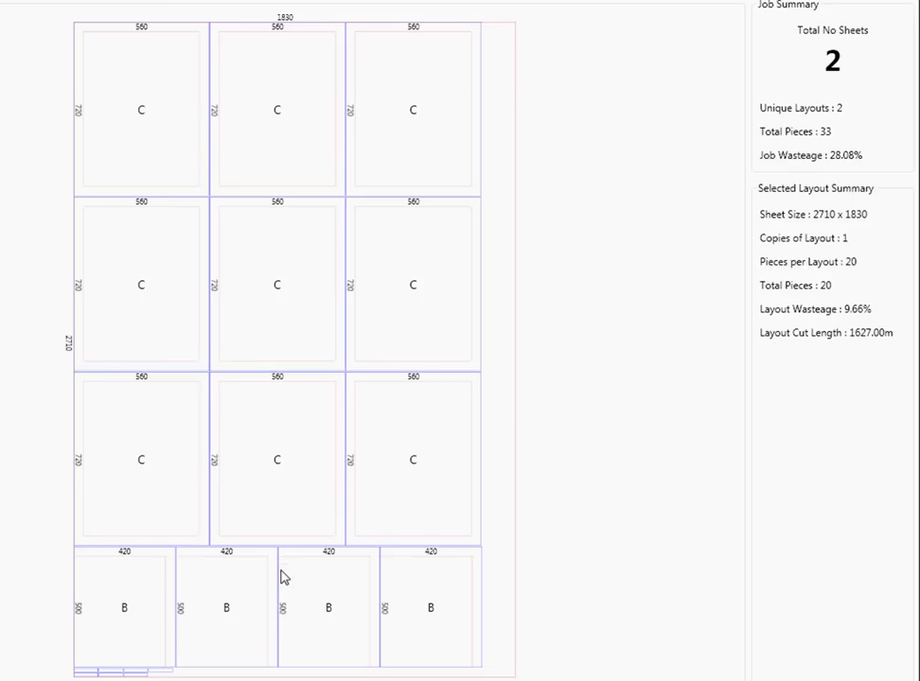
{"action": "mouse_move", "coordinate": [186, 670]}
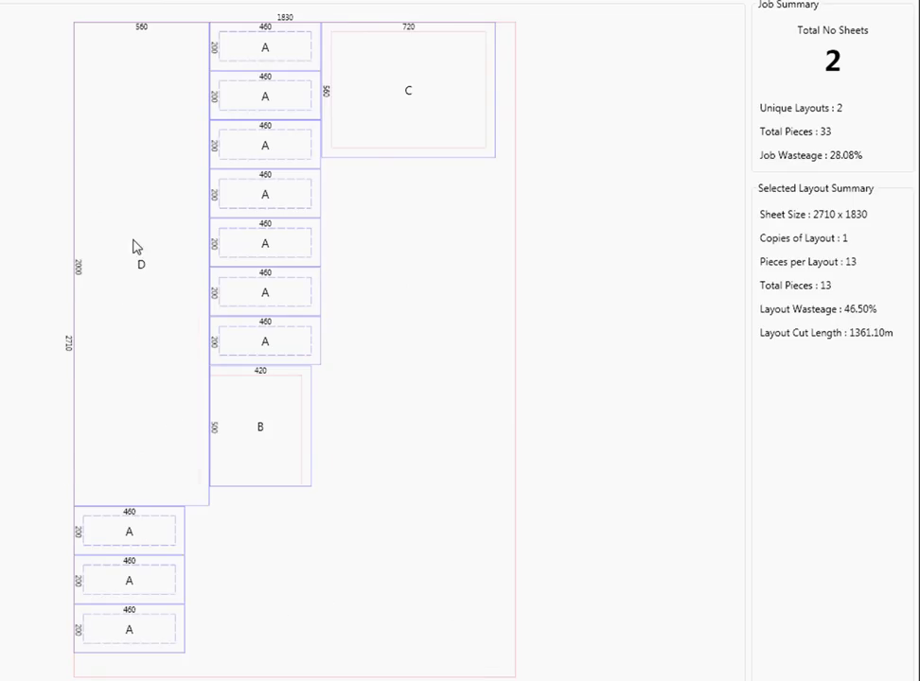
{"action": "mouse_move", "coordinate": [157, 514]}
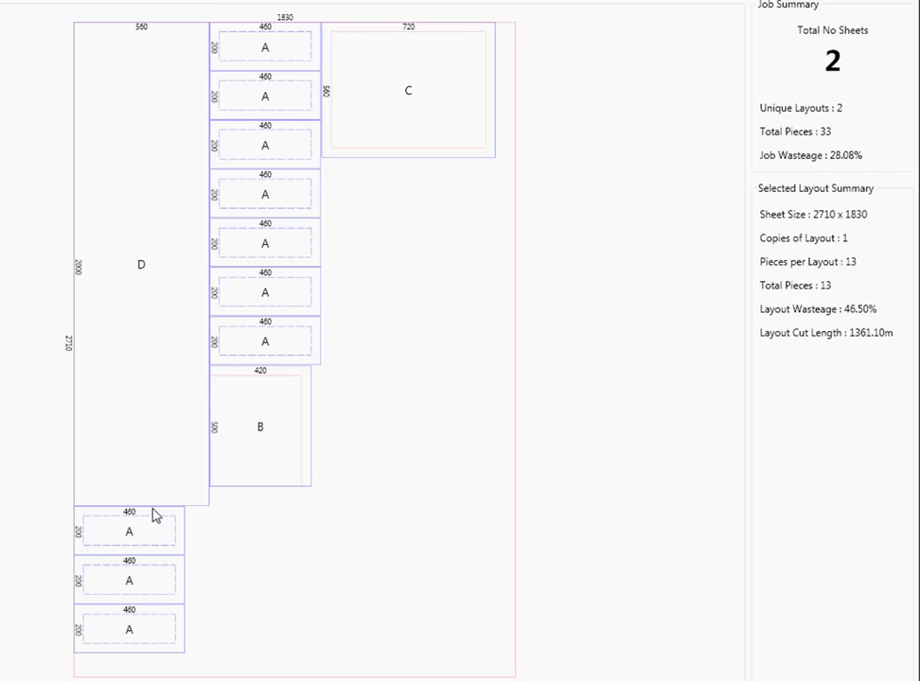
{"action": "mouse_move", "coordinate": [155, 519]}
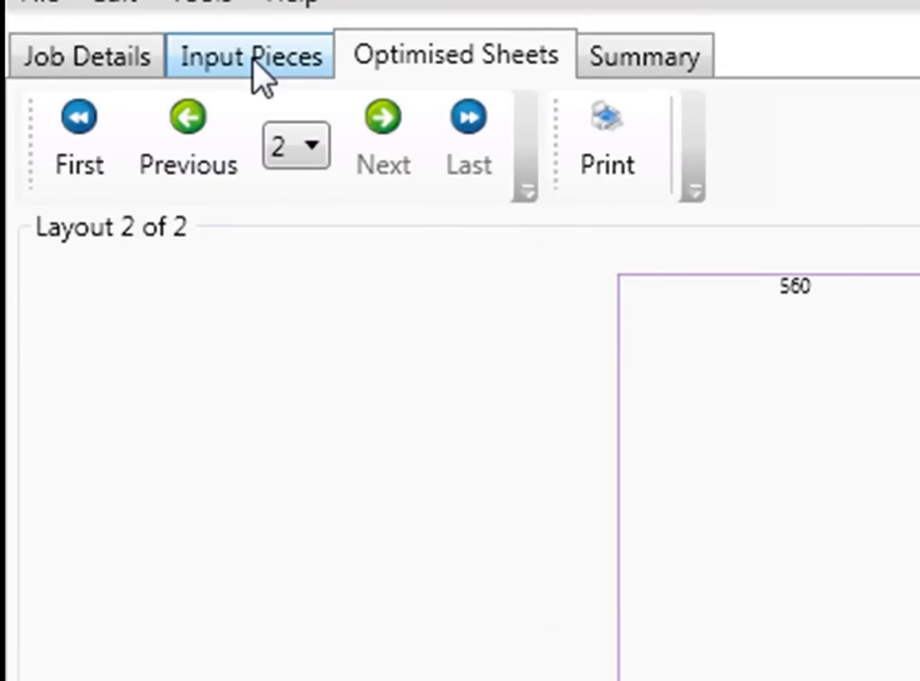
{"action": "left_click", "coordinate": [250, 54]}
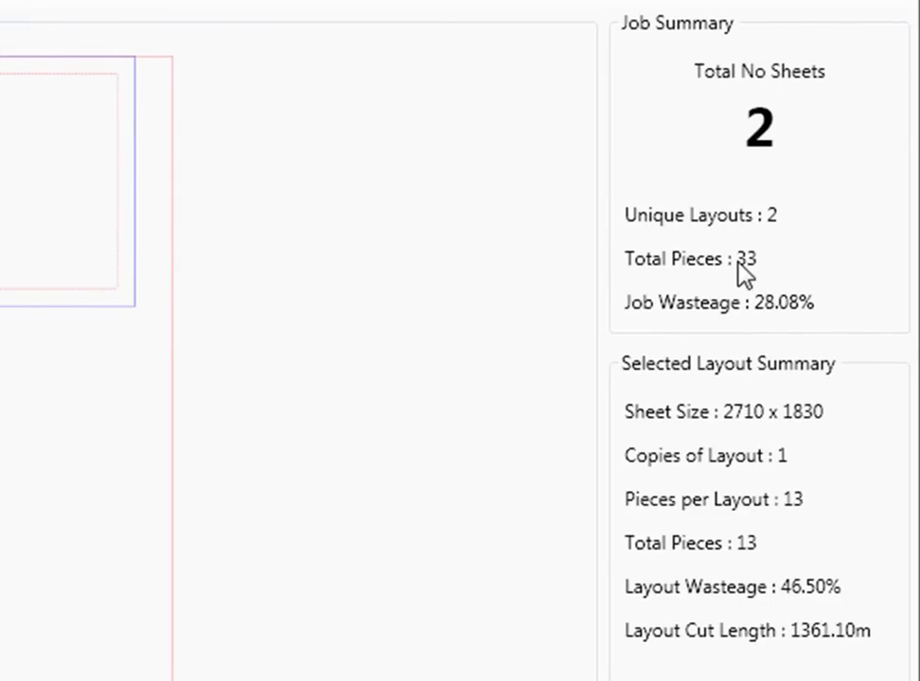
{"action": "mouse_move", "coordinate": [672, 330]}
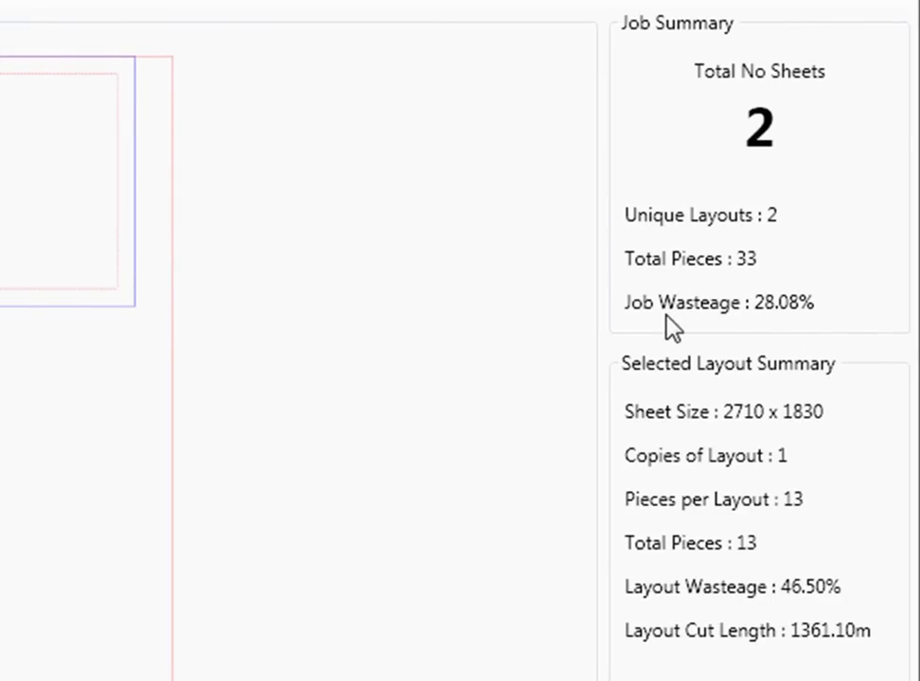
{"action": "mouse_move", "coordinate": [761, 673]}
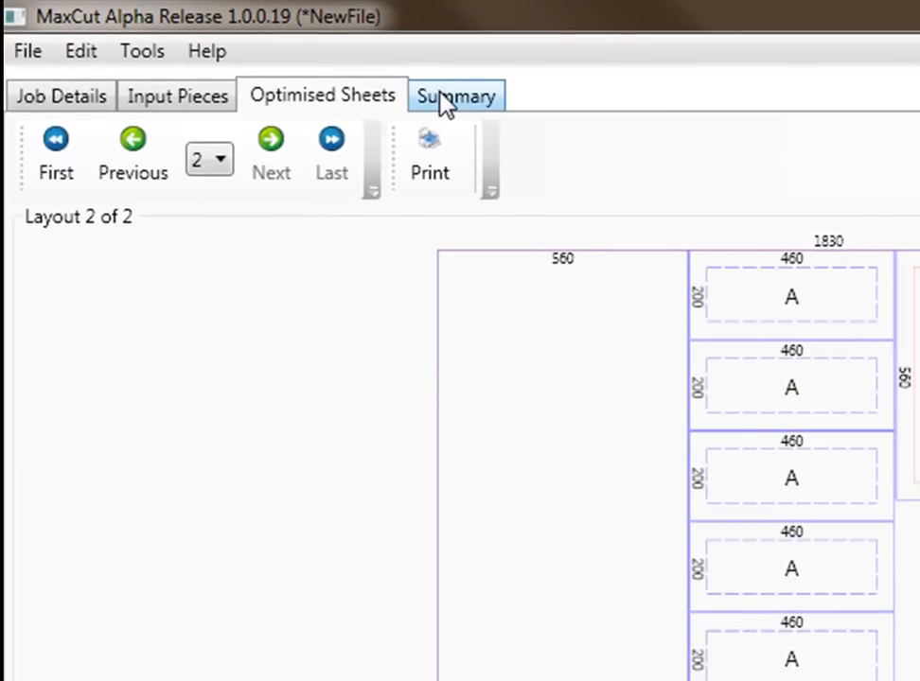
- Review the Summary of Pricing totals, then bring up the Options window via Tools
{"action": "left_click", "coordinate": [456, 94]}
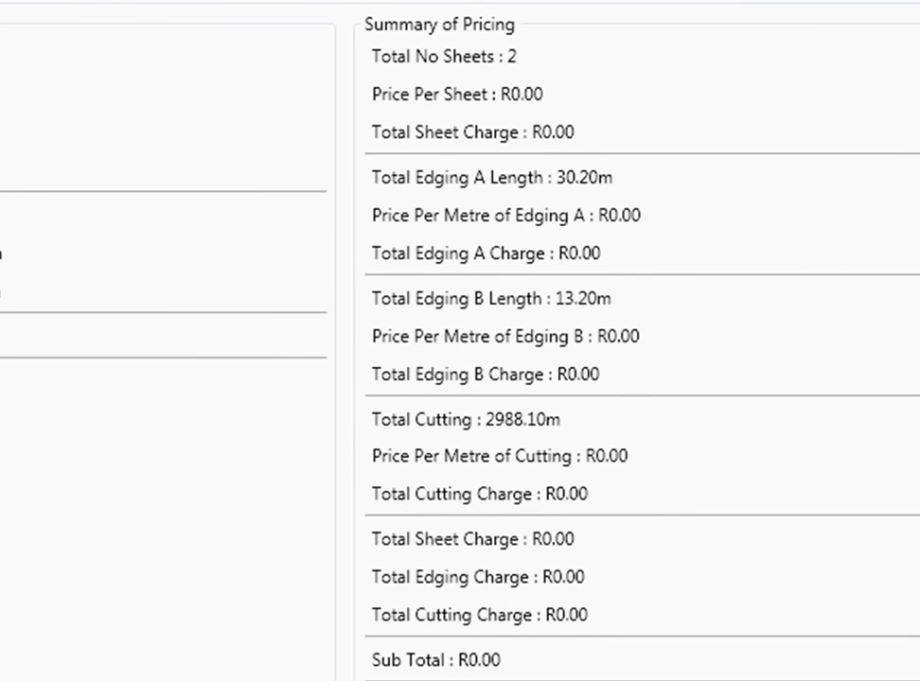
{"action": "left_click", "coordinate": [185, 70]}
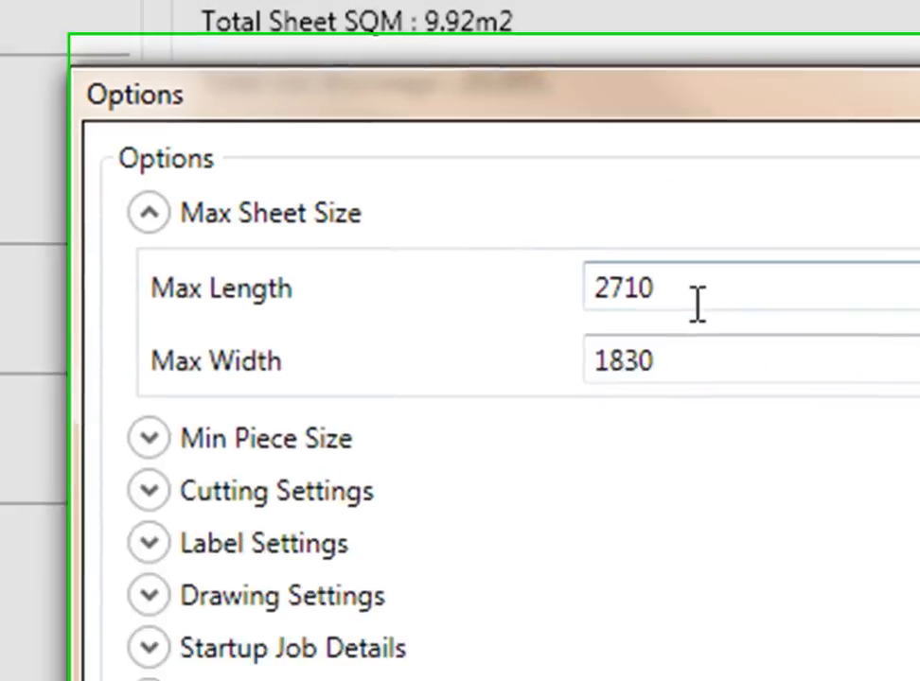
- Expand Min Piece Size, Cutting, Label, Drawing and Startup Job Details groups without changing anything
{"action": "left_click", "coordinate": [148, 439]}
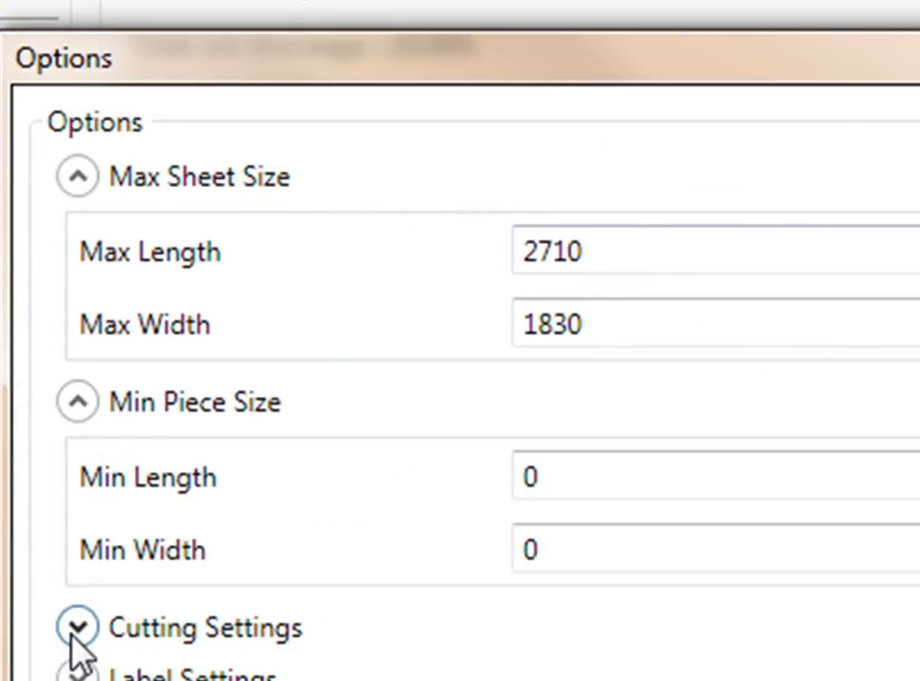
{"action": "left_click", "coordinate": [79, 629]}
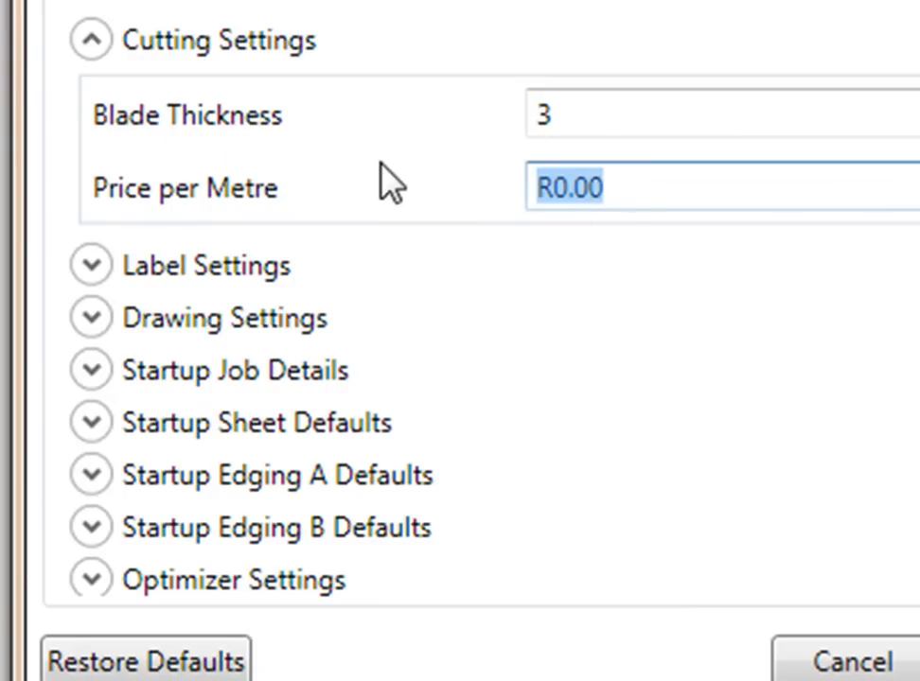
{"action": "left_click", "coordinate": [91, 265]}
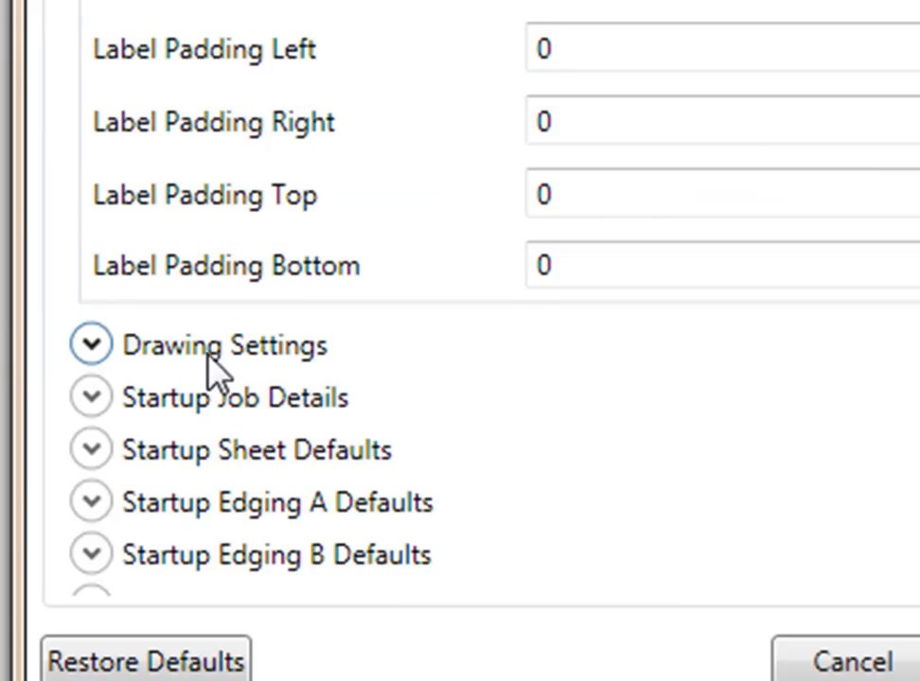
{"action": "left_click", "coordinate": [91, 345]}
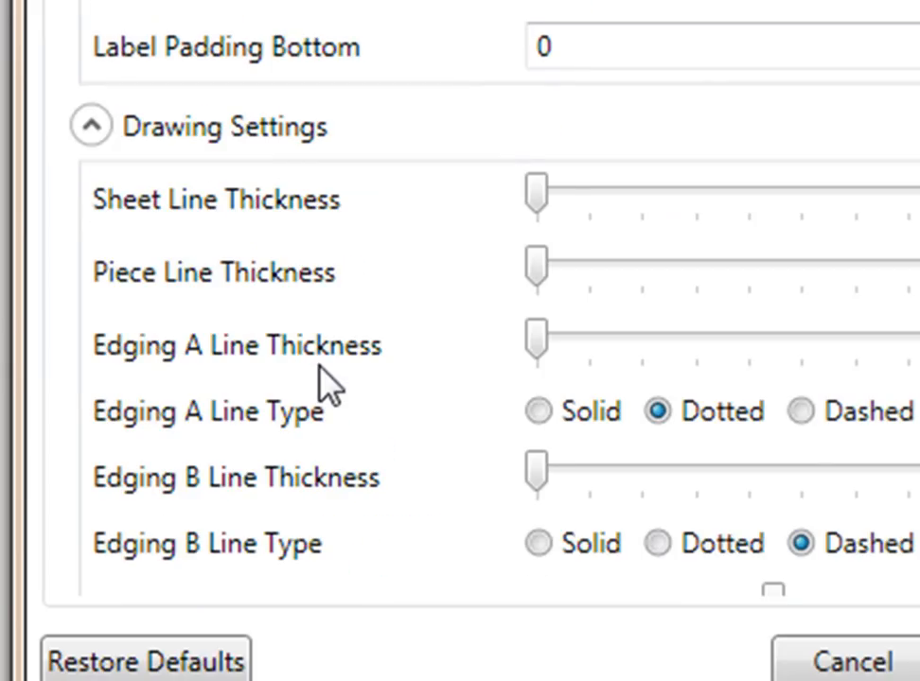
{"action": "mouse_move", "coordinate": [360, 521]}
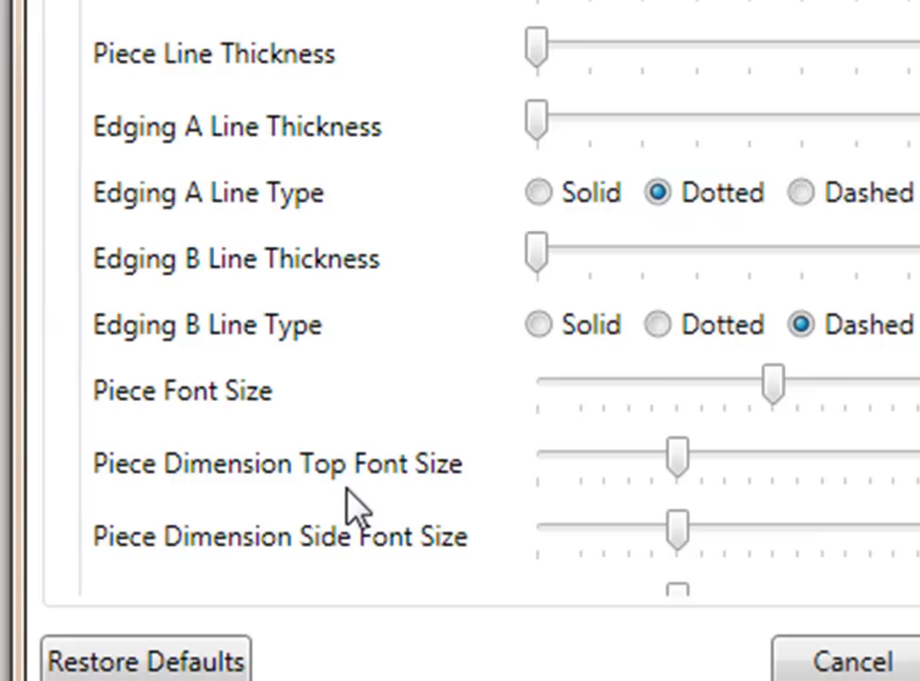
{"action": "scroll", "scroll_direction": "down", "scroll_amount": 3}
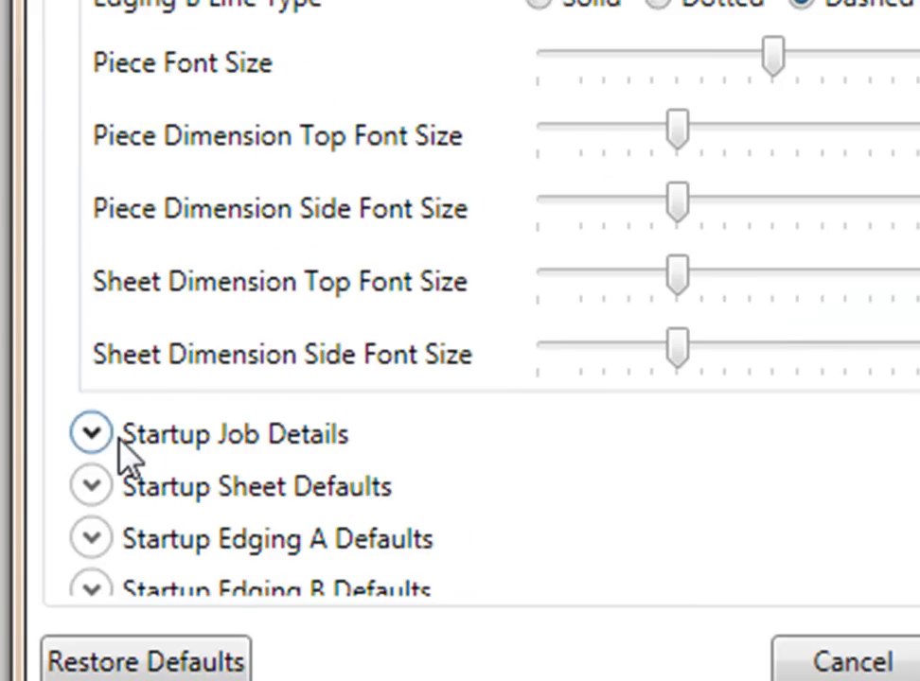
{"action": "left_click", "coordinate": [91, 434]}
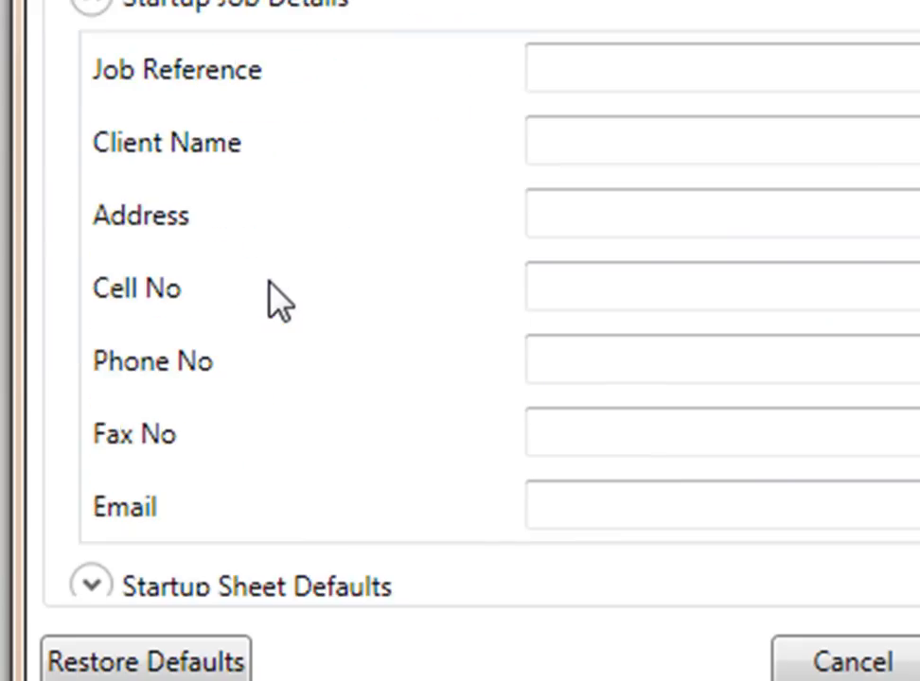
{"action": "scroll", "scroll_direction": "down", "scroll_amount": 3}
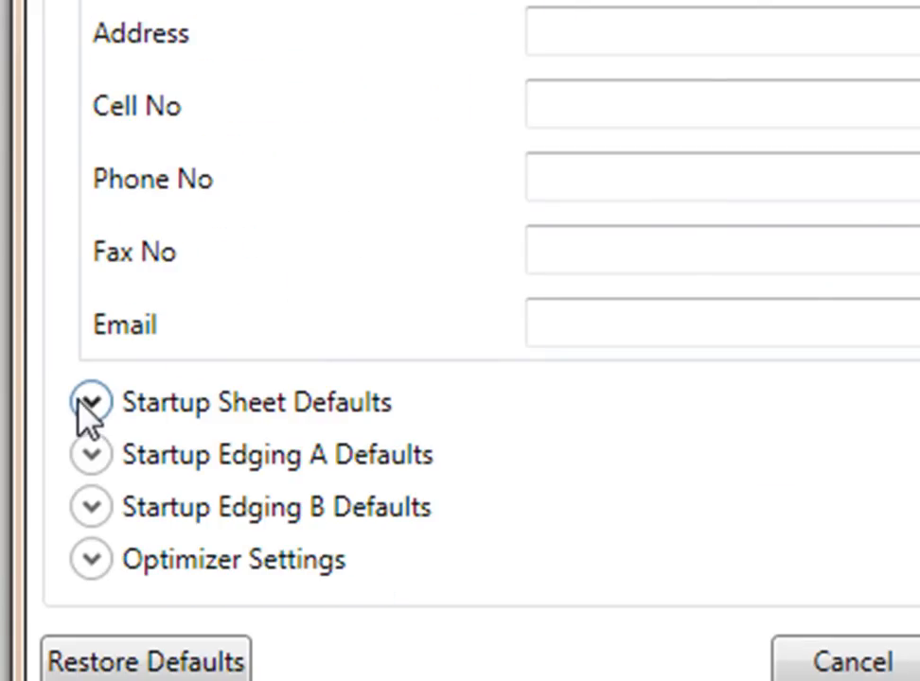
- Set the Startup Sheet Defaults to length 2710 and width 1830, grain No
{"action": "left_click", "coordinate": [87, 401]}
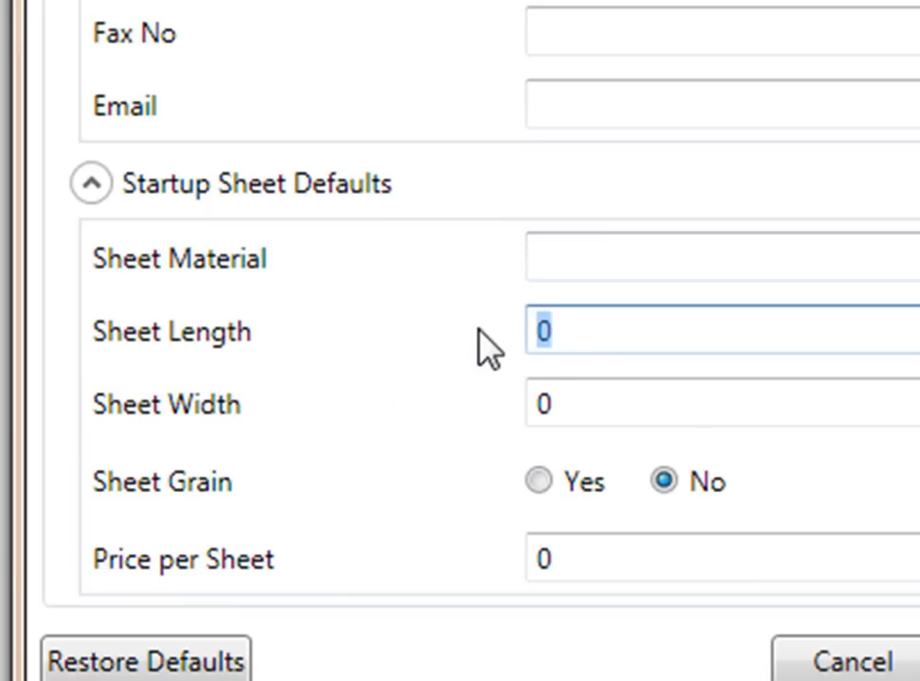
{"action": "type", "text": "27"}
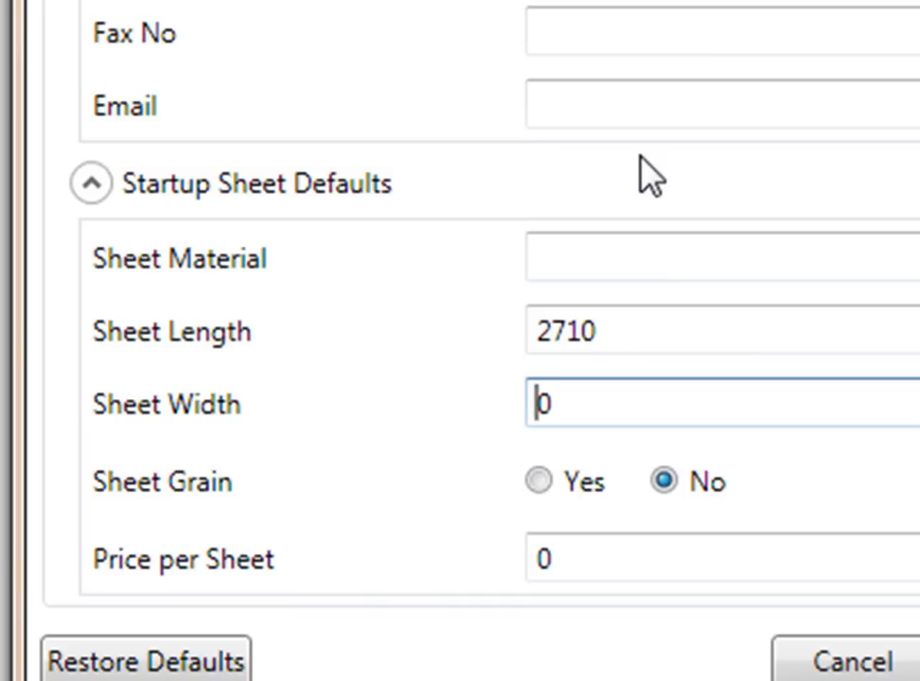
{"action": "type", "text": "1830"}
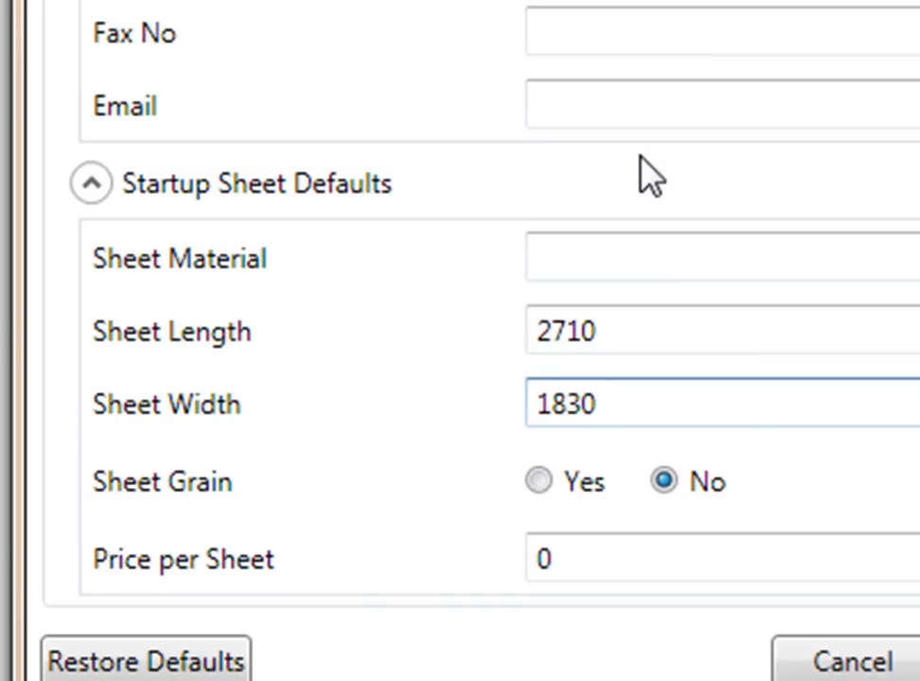
{"action": "left_click", "coordinate": [591, 405]}
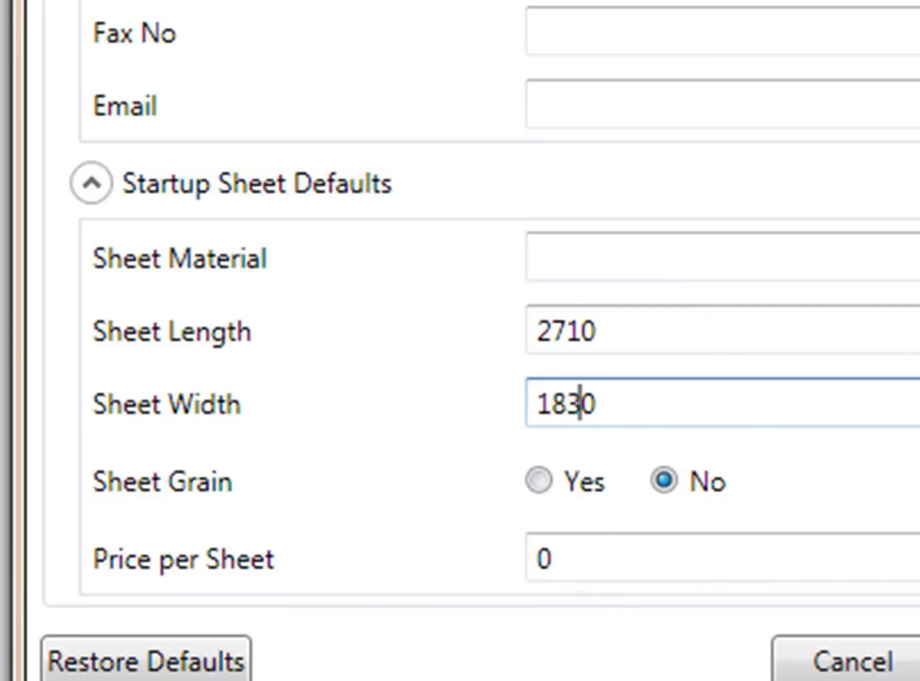
{"action": "scroll", "scroll_direction": "down", "scroll_amount": 3}
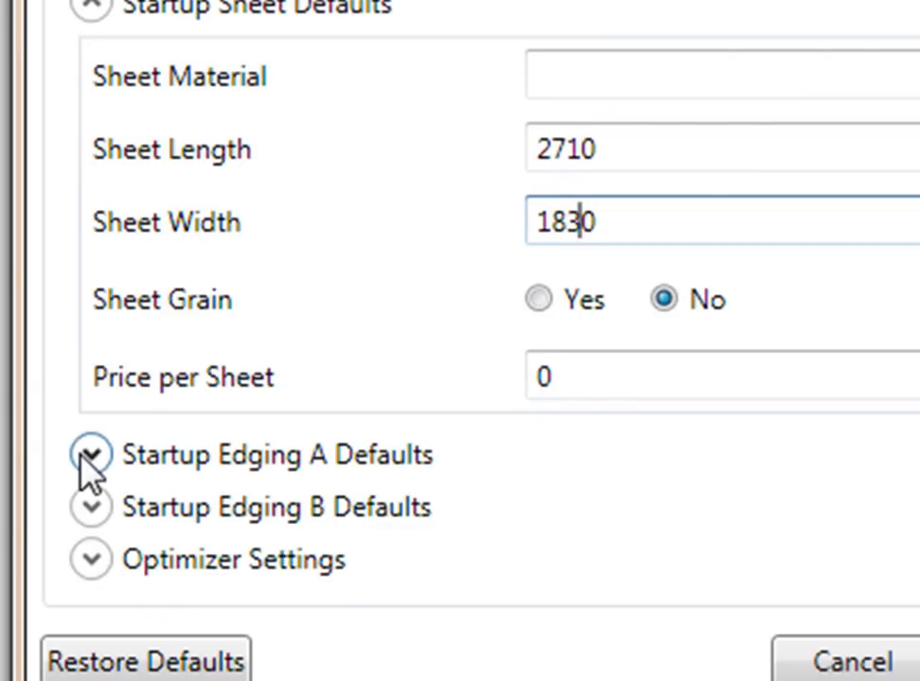
- Expand the Startup Edging A and B defaults and view the Optimizer Settings with Normal Guillotine
{"action": "left_click", "coordinate": [91, 454]}
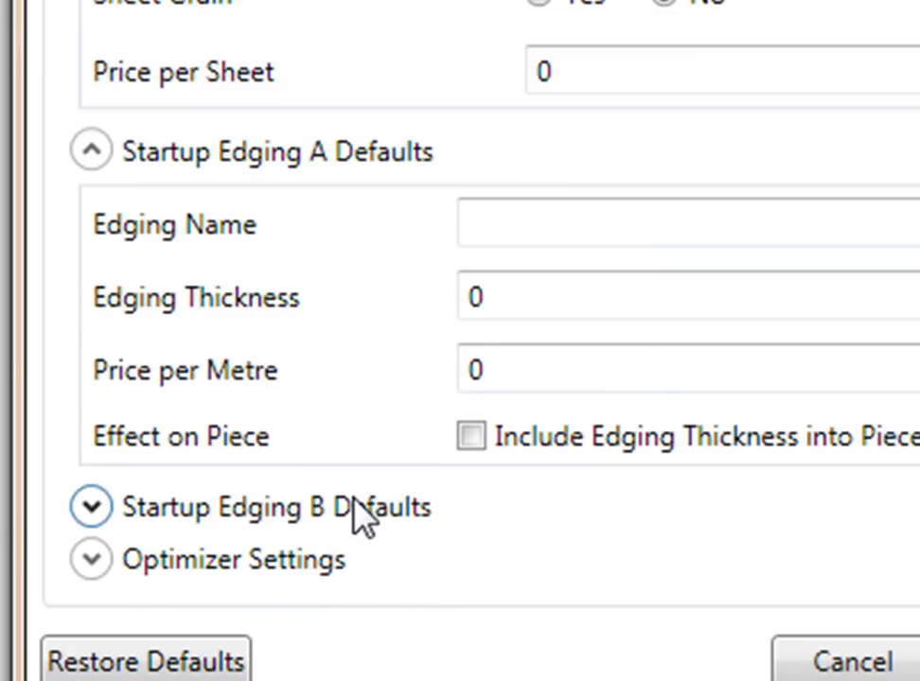
{"action": "left_click", "coordinate": [91, 507]}
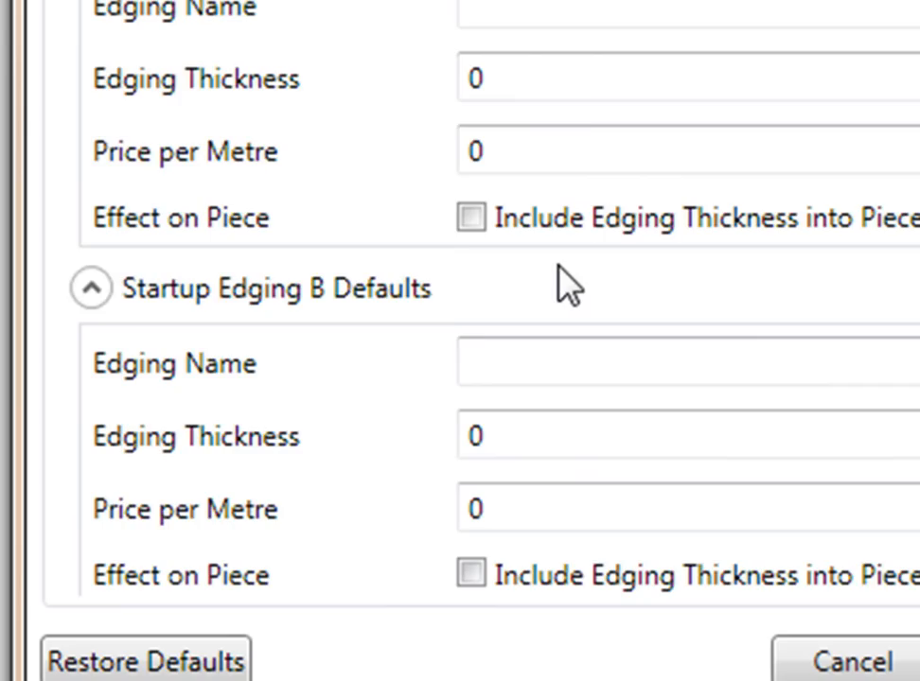
{"action": "scroll", "scroll_direction": "down", "scroll_amount": 3}
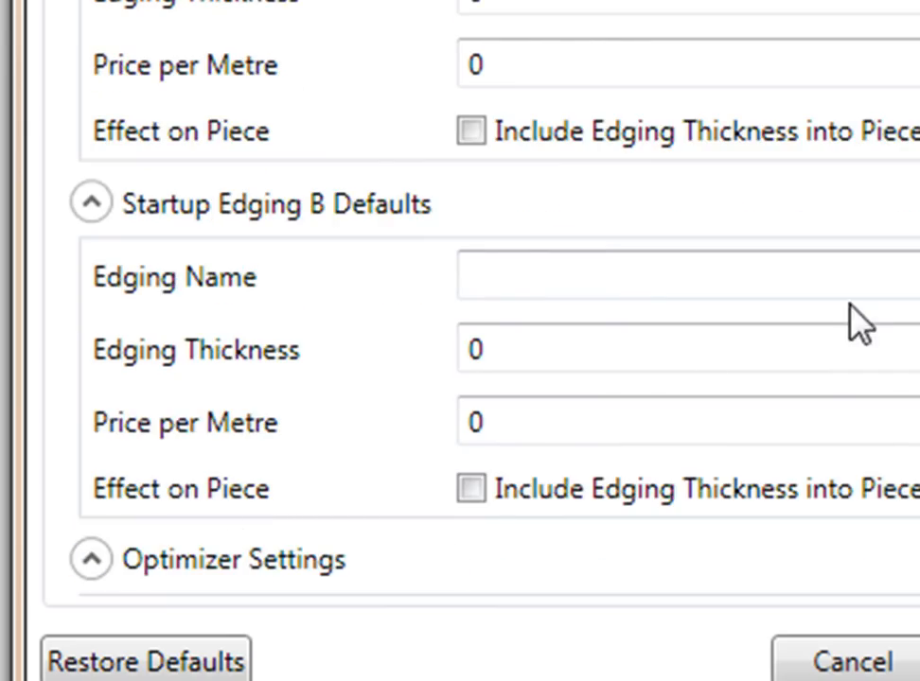
{"action": "scroll", "scroll_direction": "down", "scroll_amount": 3}
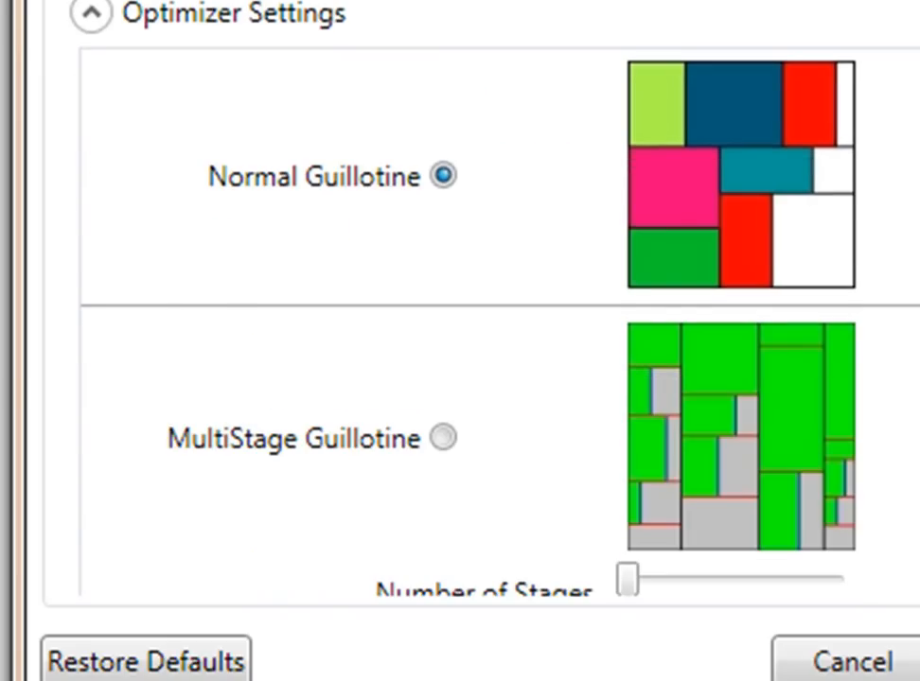